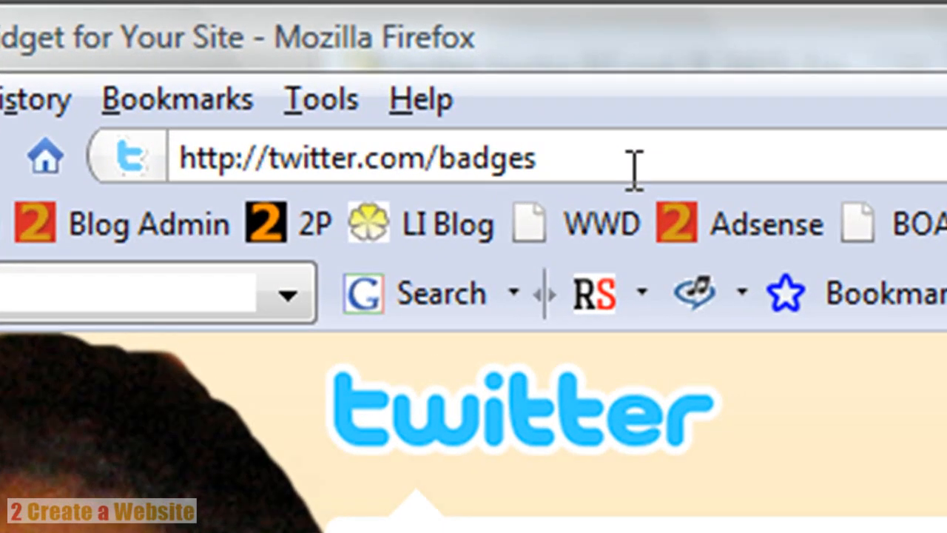
mouse_move(551, 155)
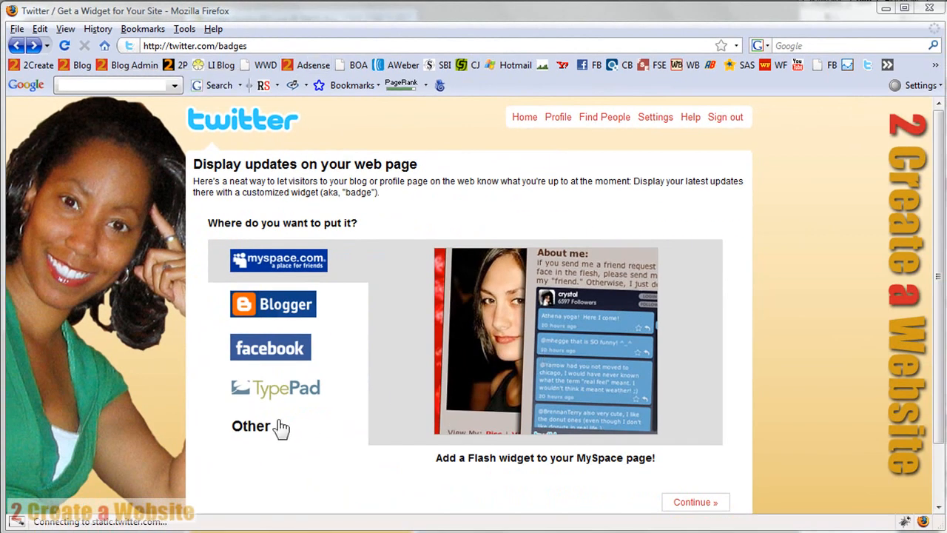
Choose Other as the badge destination and continue to the widget-type page
click(250, 425)
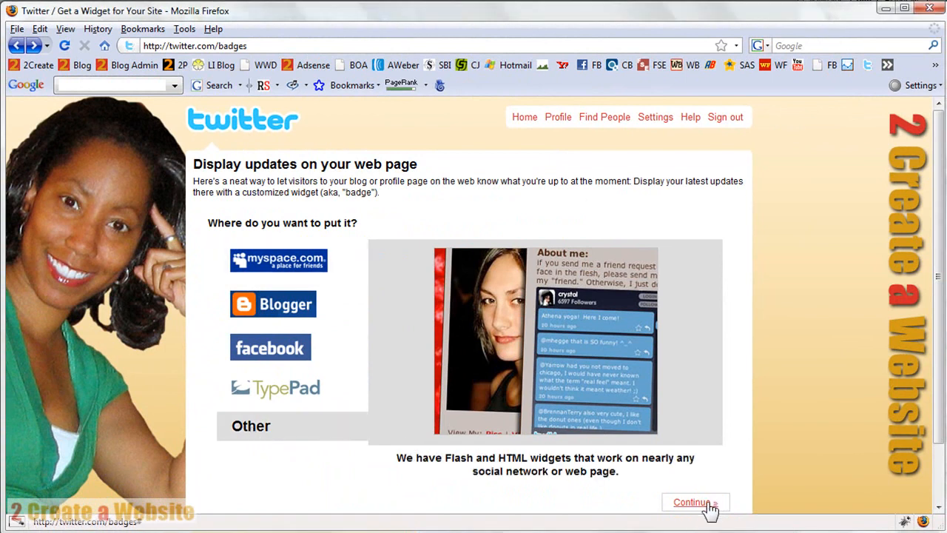
click(692, 502)
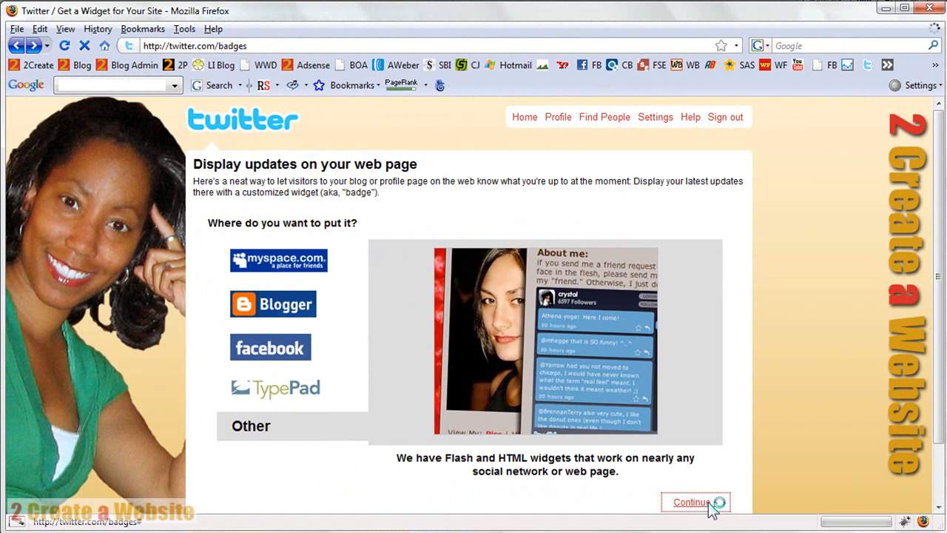
click(692, 501)
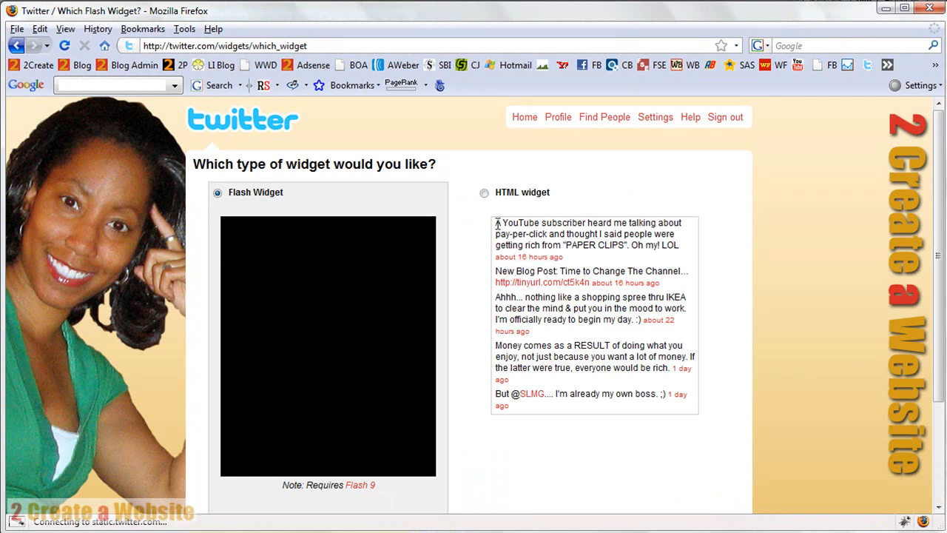
Select the HTML widget type and continue to its customizer
click(484, 193)
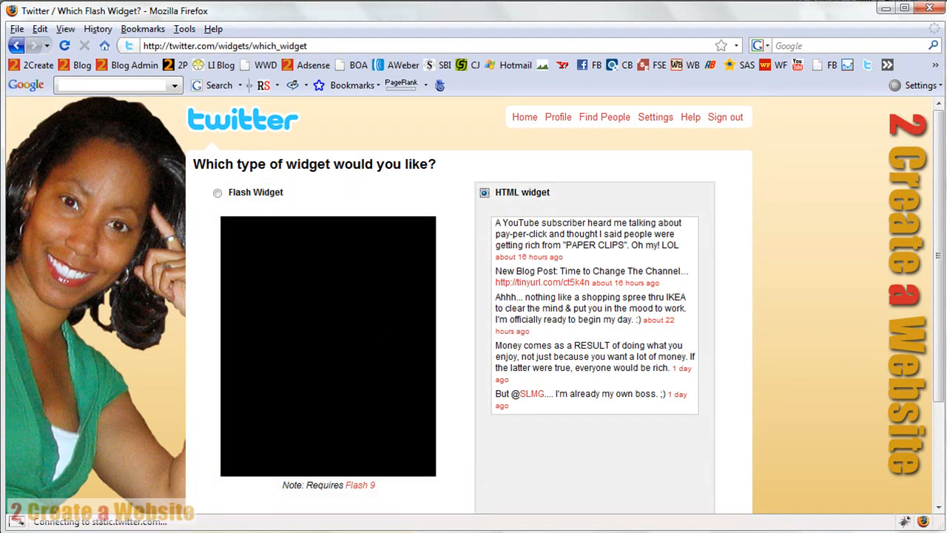
scroll(down, 3)
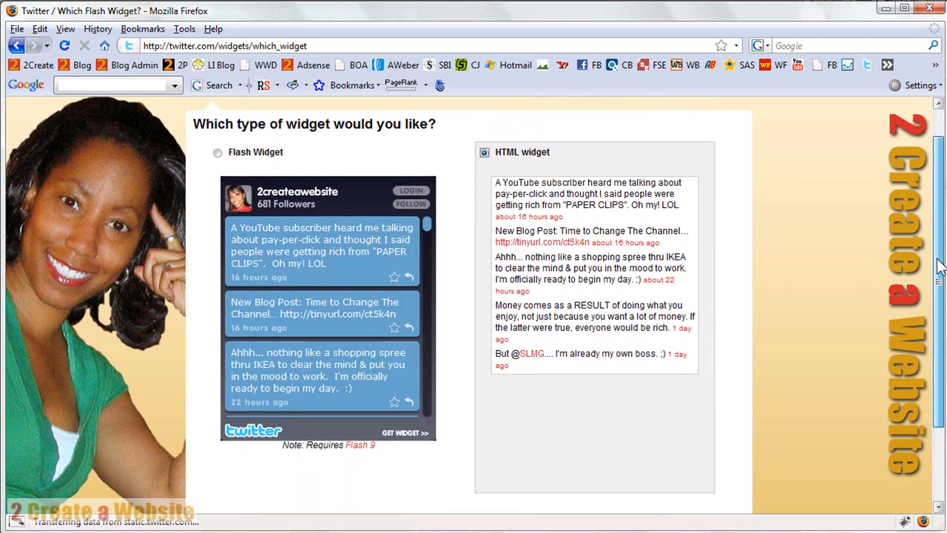
scroll(down, 3)
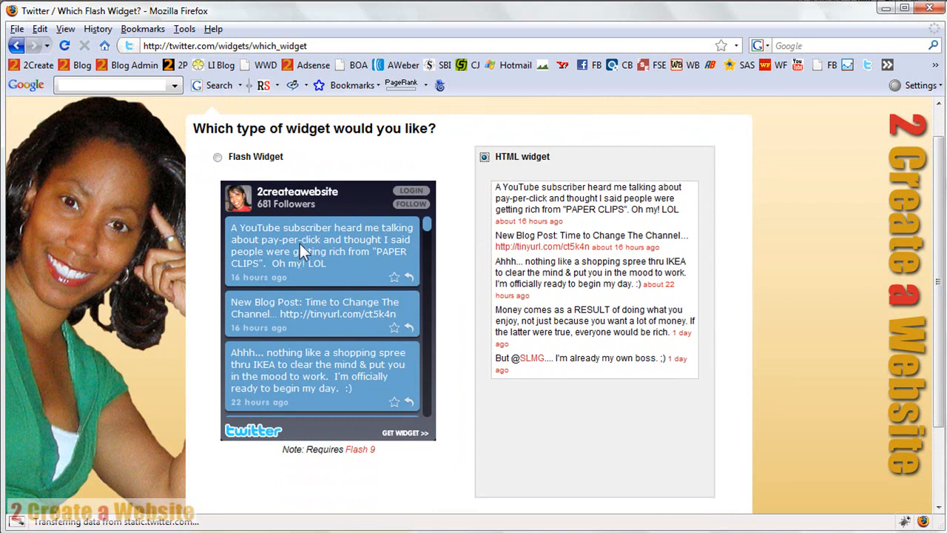
mouse_move(347, 277)
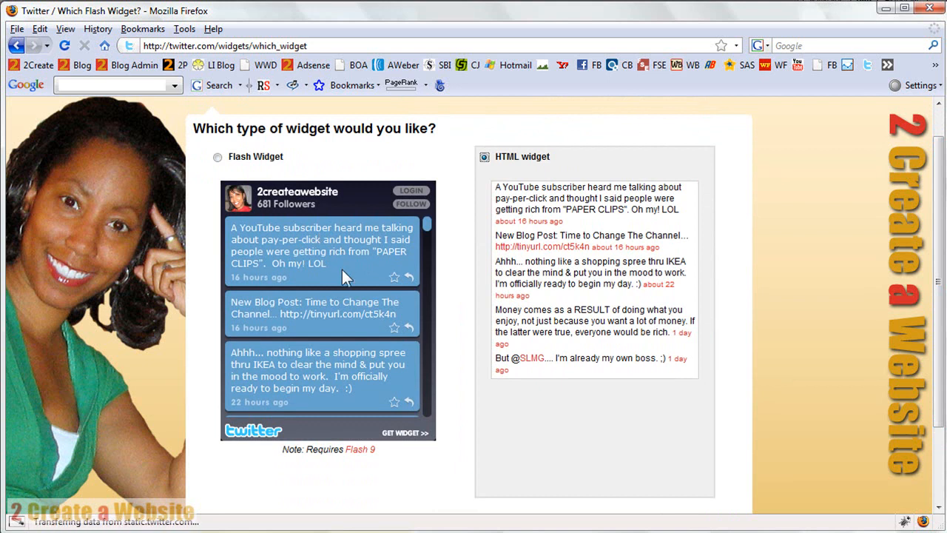
mouse_move(350, 389)
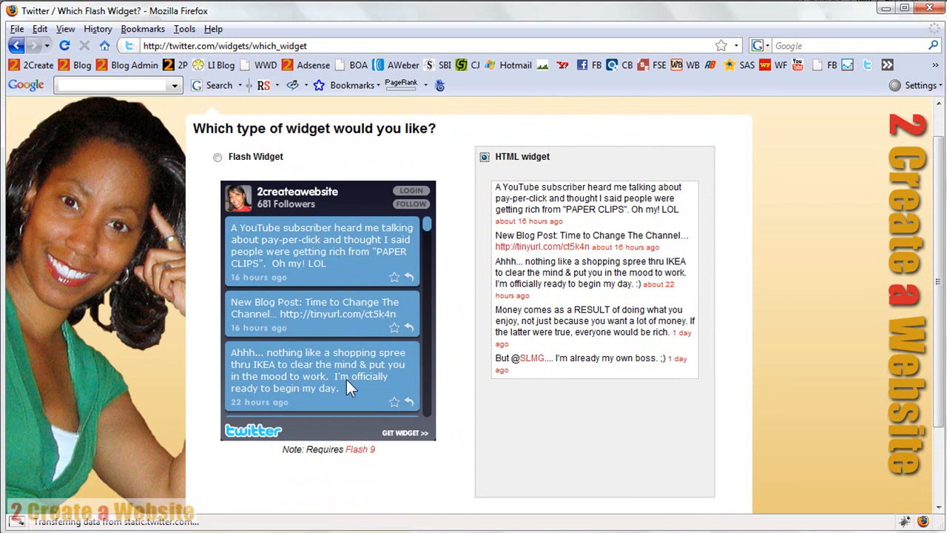
mouse_move(359, 449)
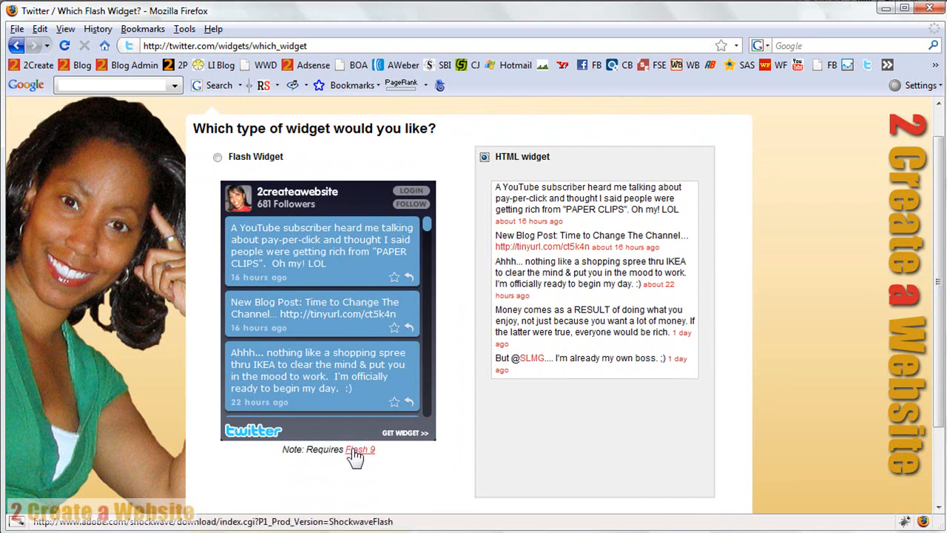
click(360, 449)
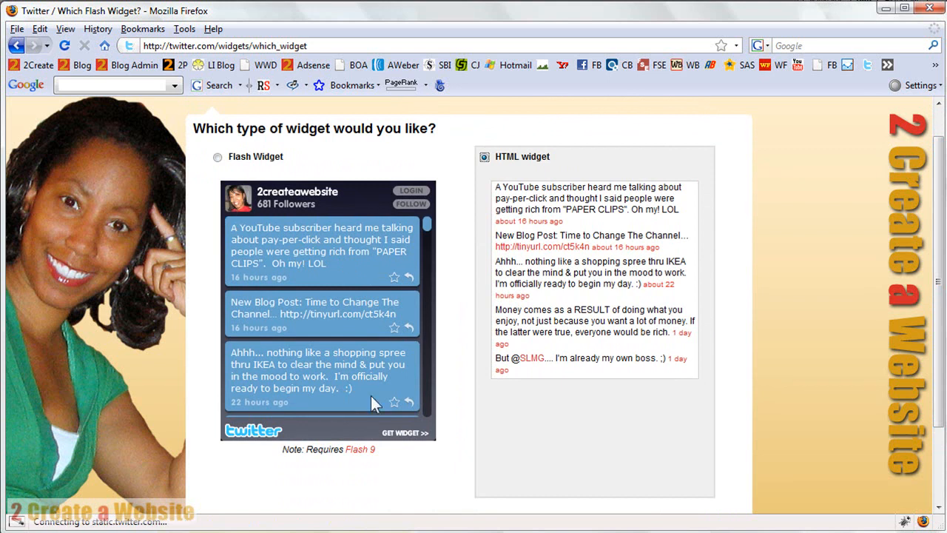
mouse_move(294, 390)
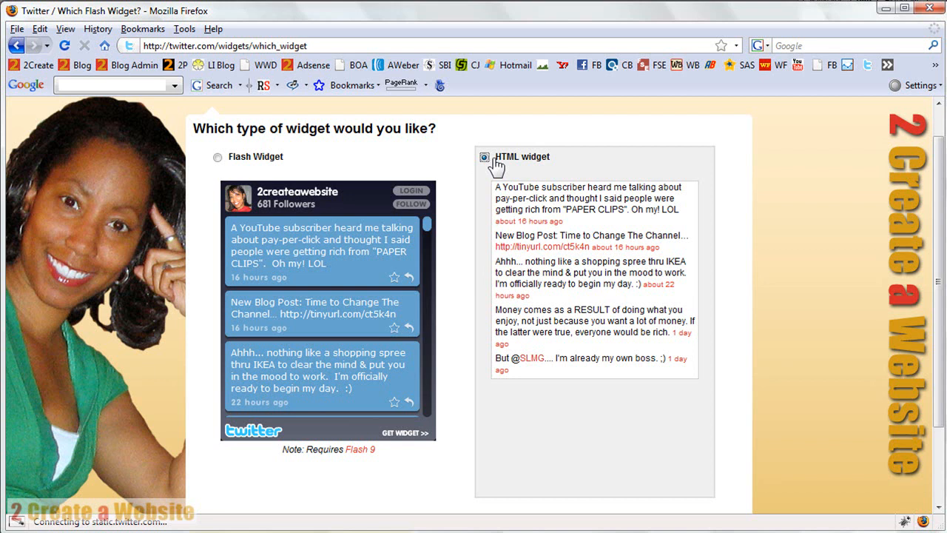
scroll(down, 3)
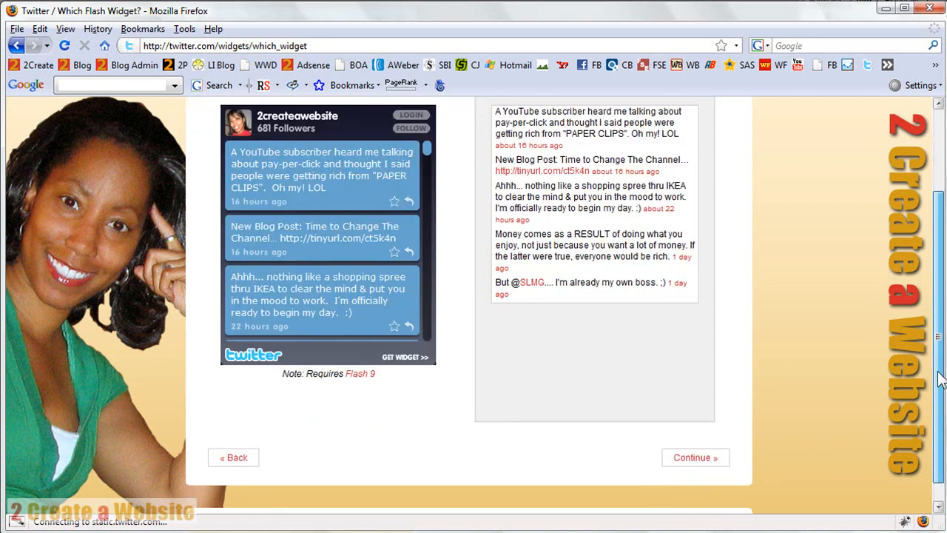
click(695, 457)
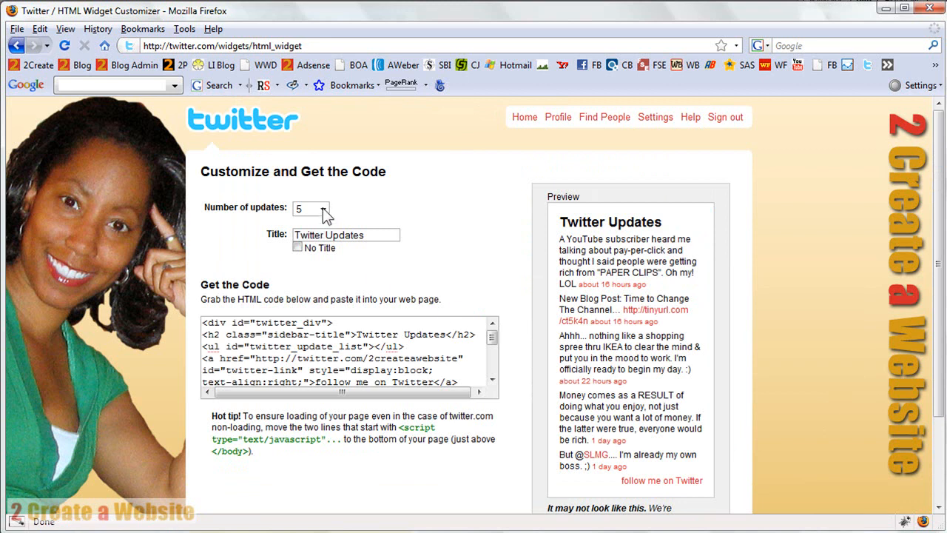
Show 4 updates and tick No Title to hide the badge heading
click(322, 208)
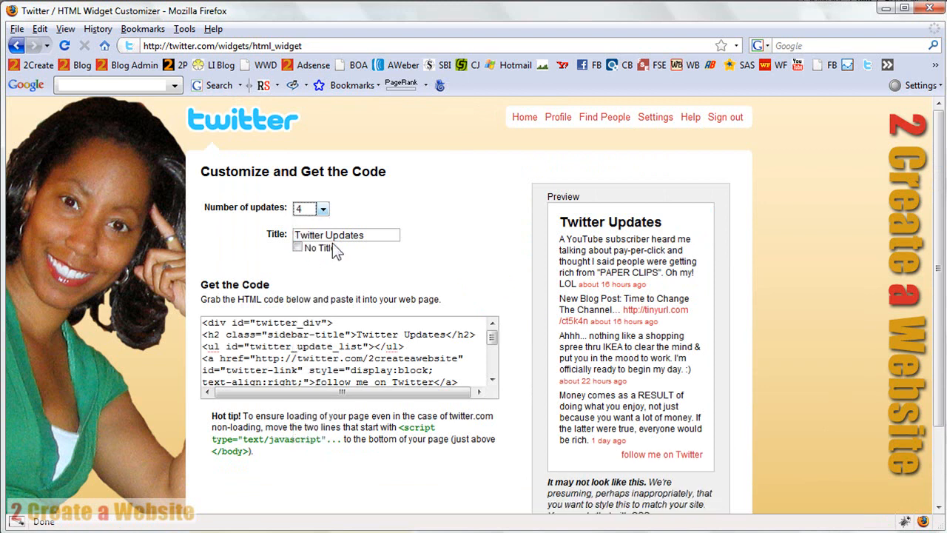
mouse_move(318, 255)
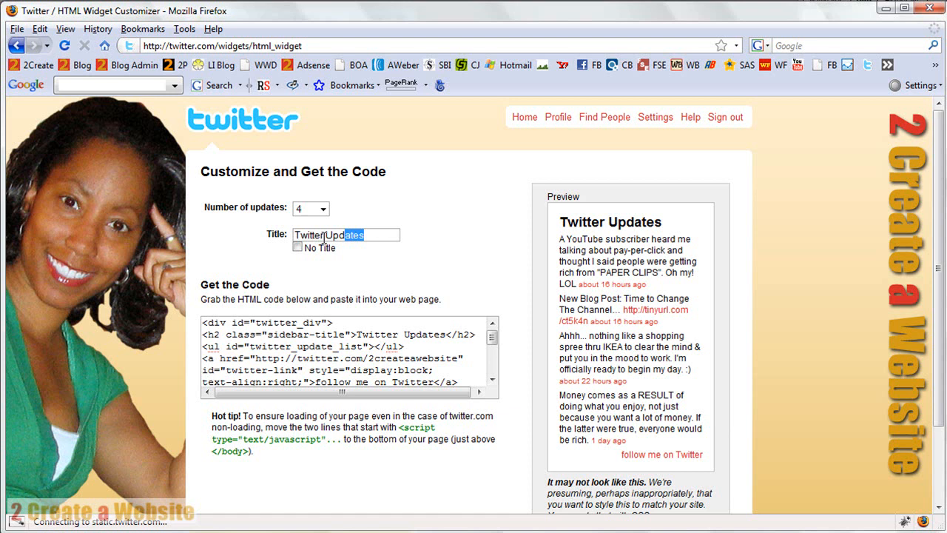
triple_click(345, 234)
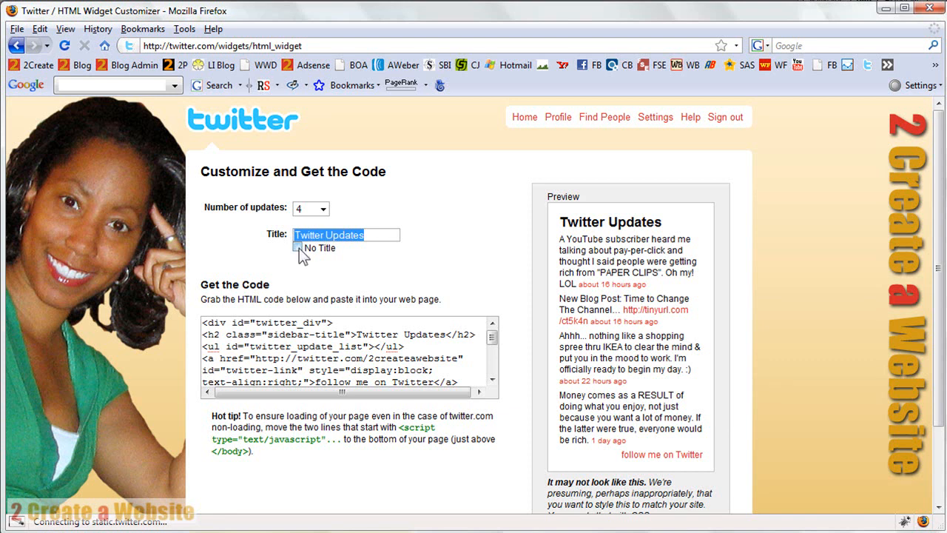
click(299, 248)
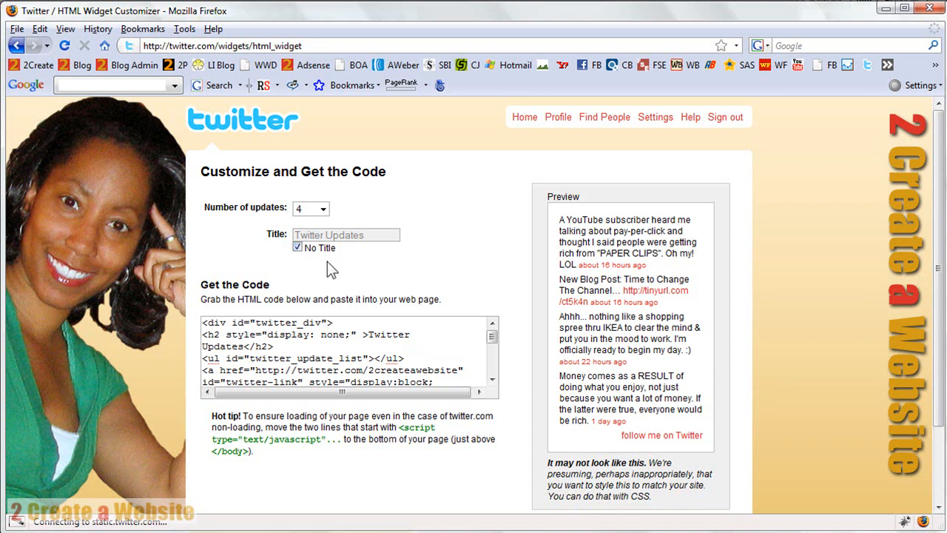
mouse_move(398, 291)
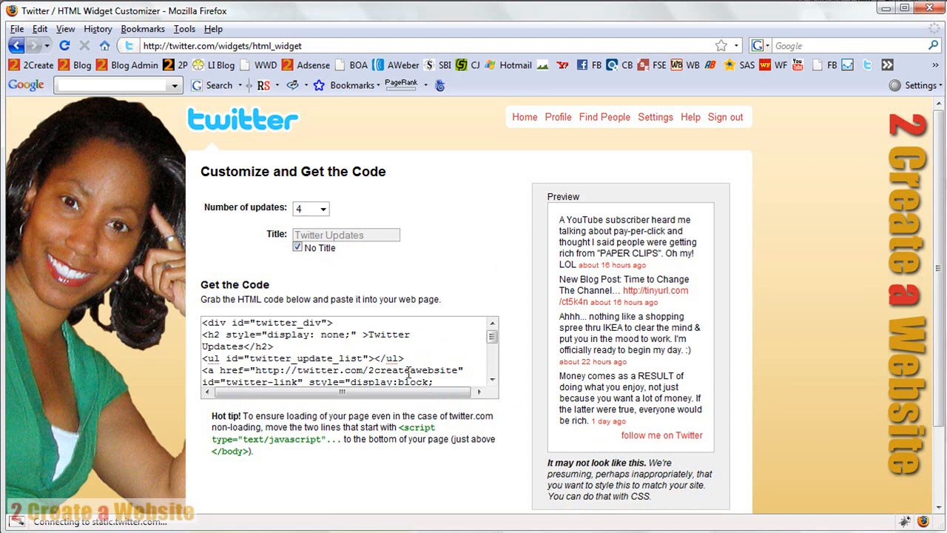
mouse_move(688, 318)
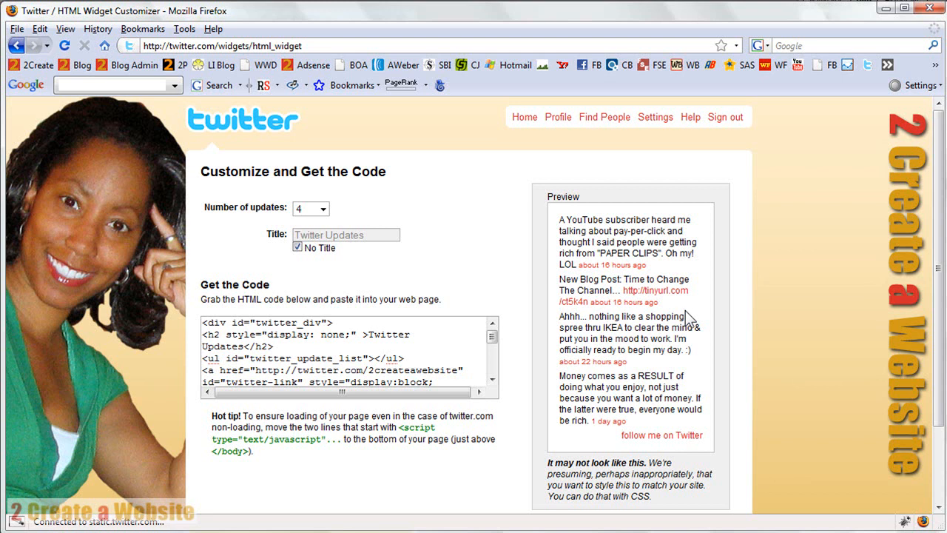
mouse_move(672, 318)
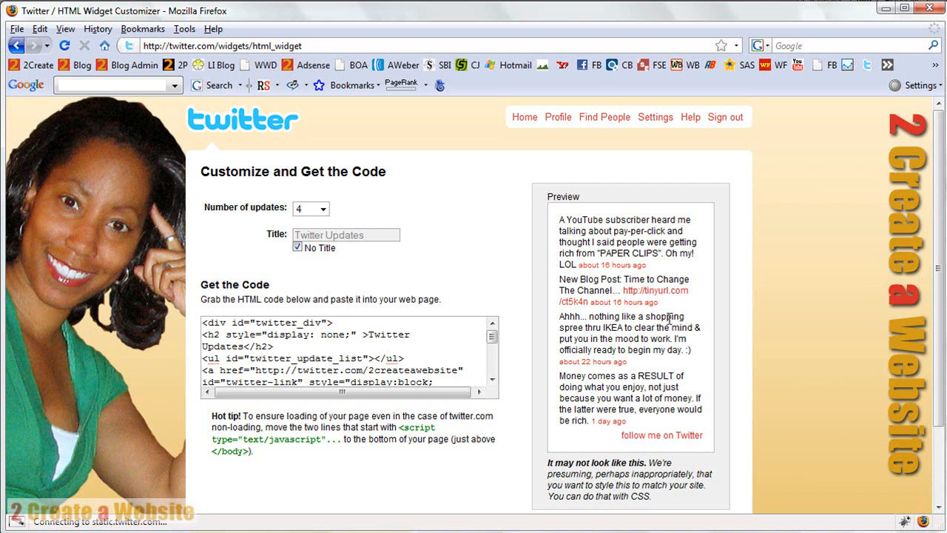
mouse_move(525, 404)
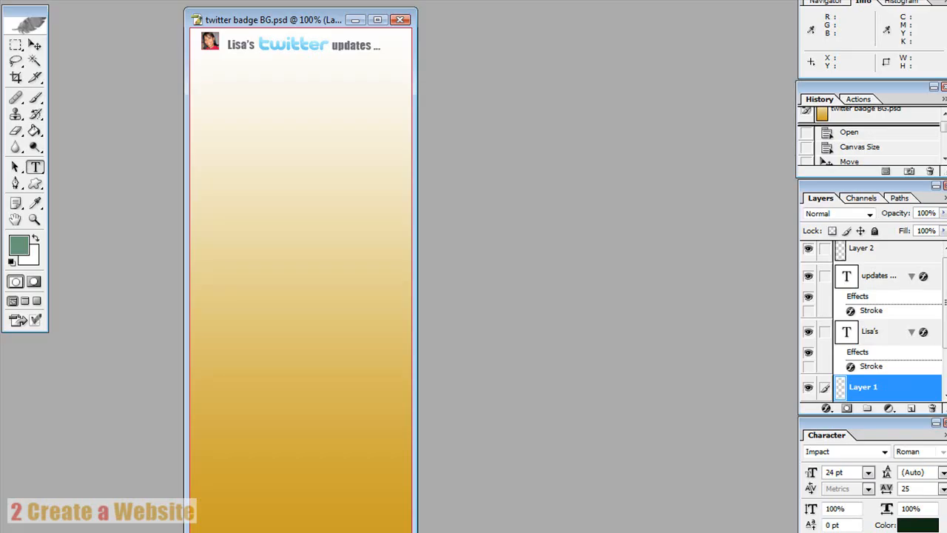
mouse_move(386, 32)
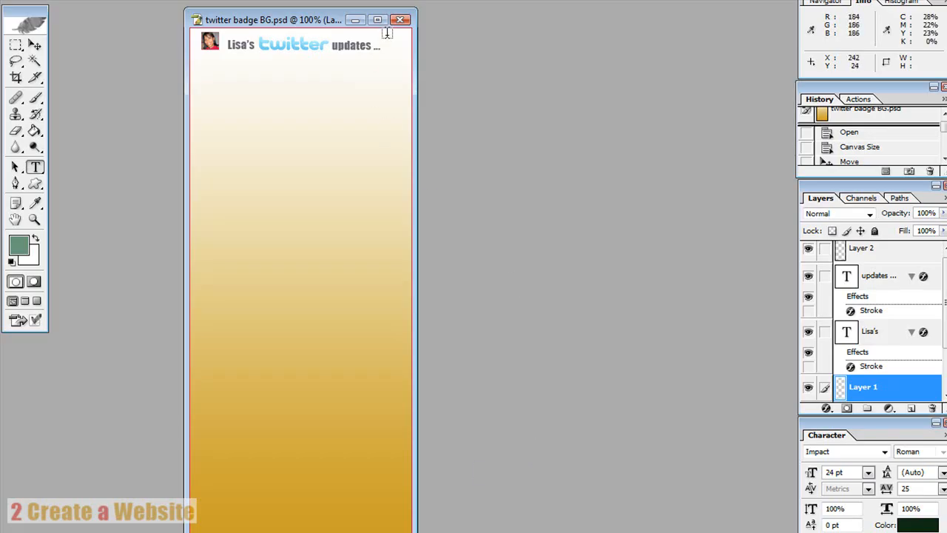
mouse_move(437, 41)
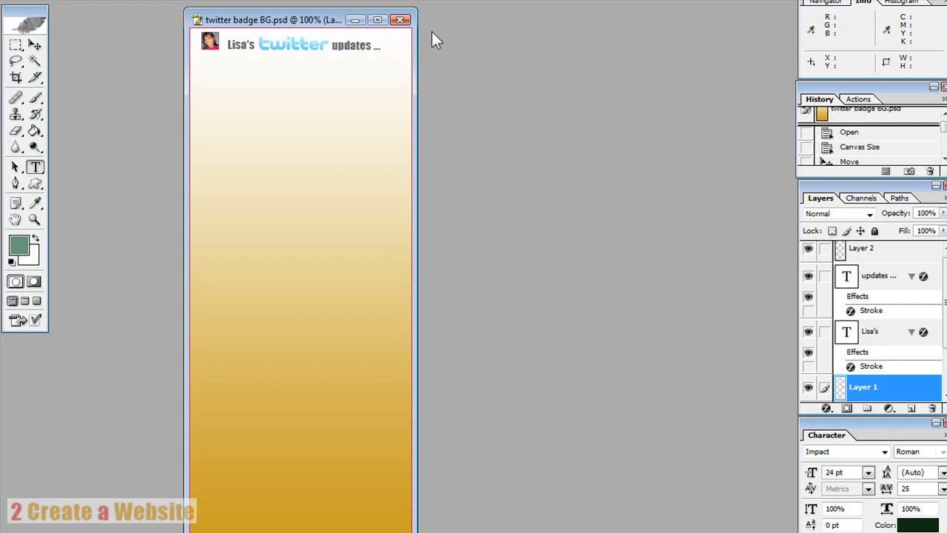
mouse_move(451, 78)
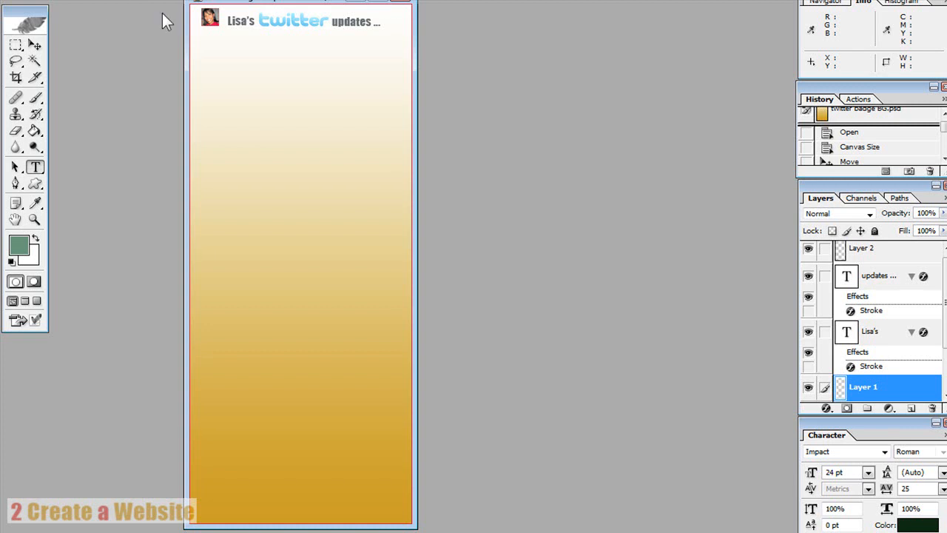
mouse_move(473, 312)
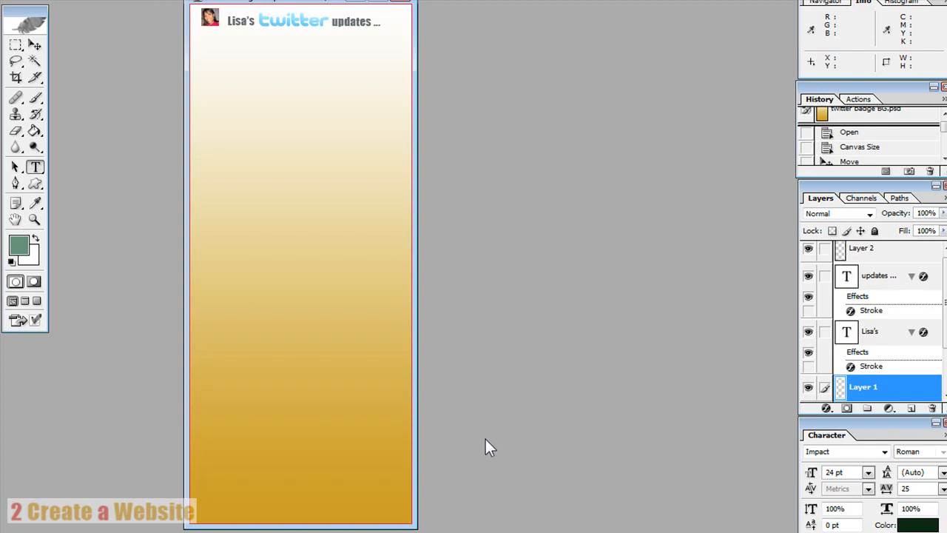
mouse_move(494, 437)
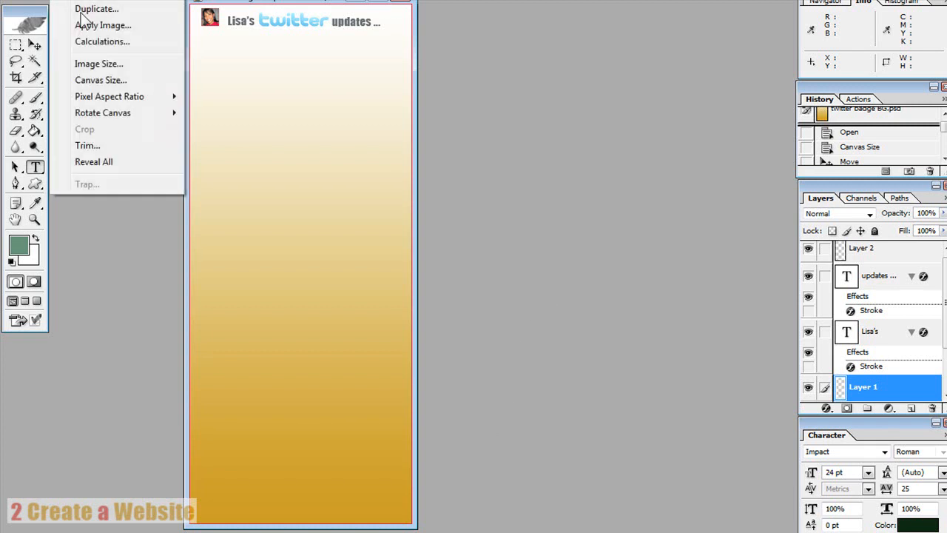
click(98, 63)
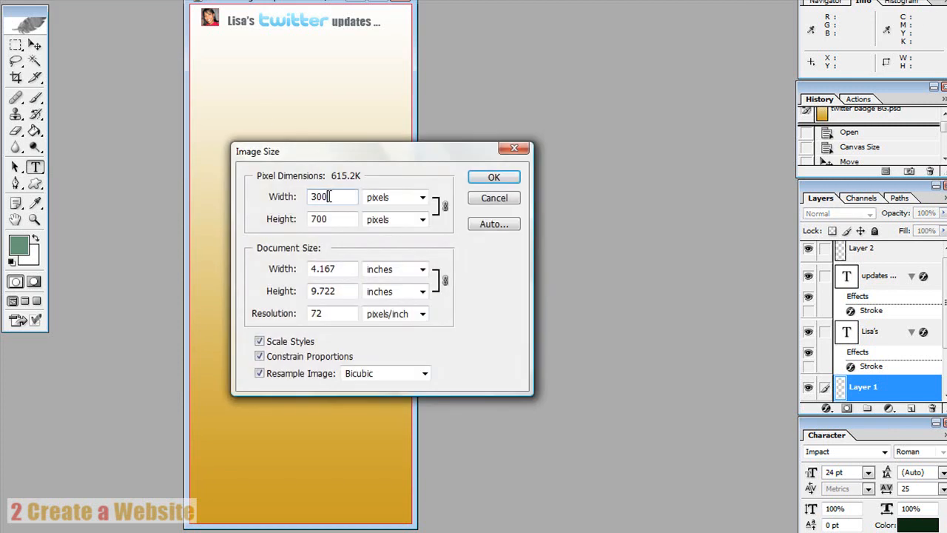
triple_click(332, 197)
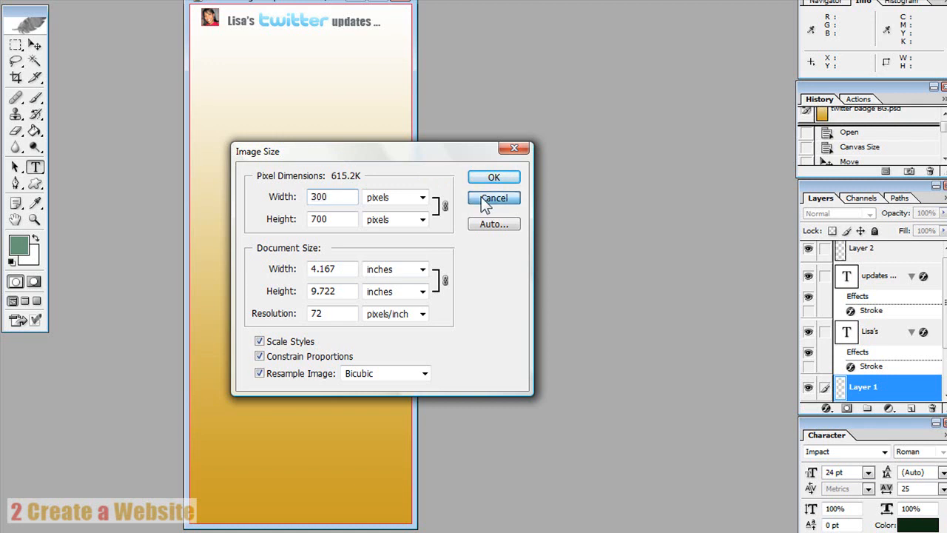
click(493, 197)
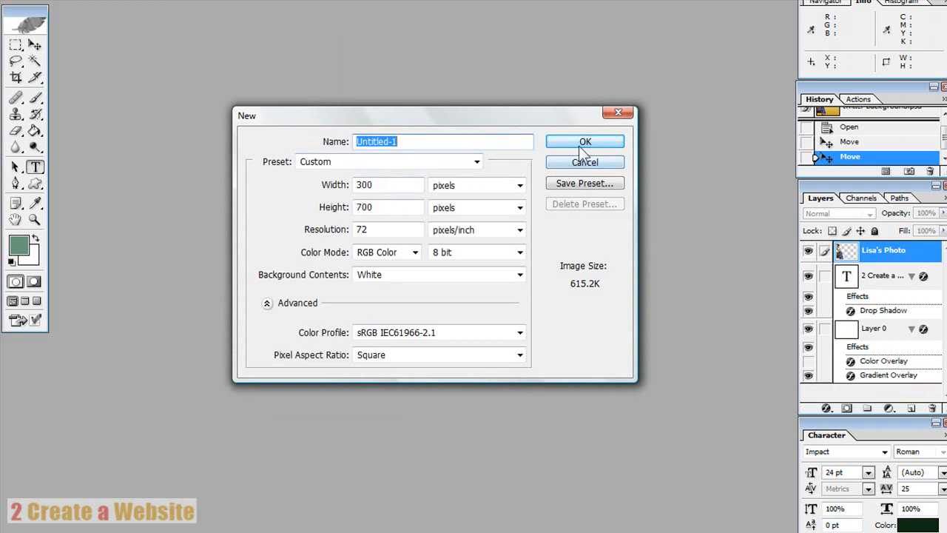
Create a 300×700 px document and bring up the new layer's options
click(584, 142)
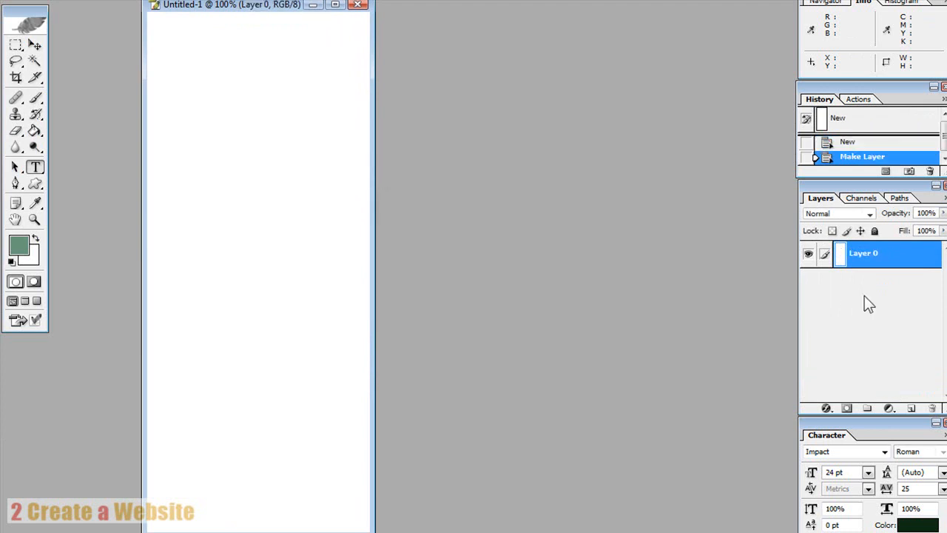
right_click(864, 253)
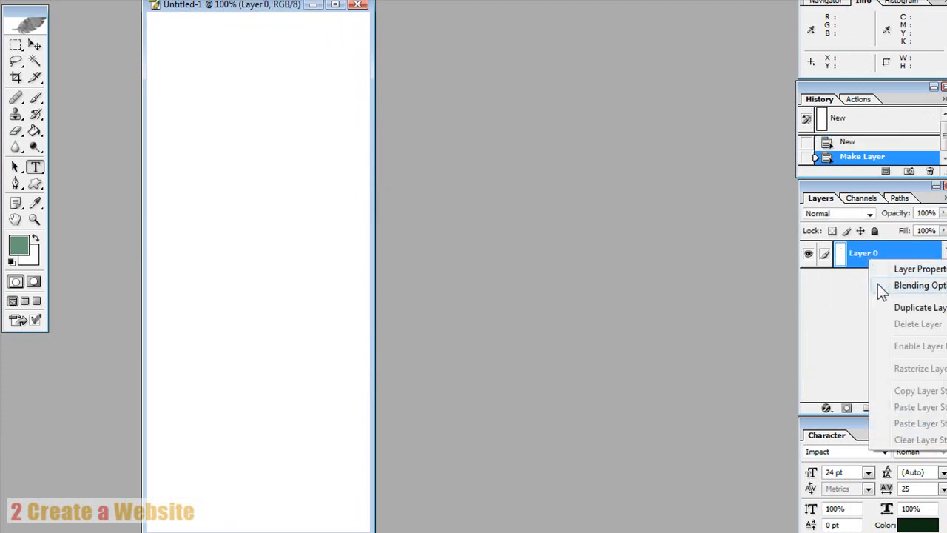
Give Layer 0 a 1 px Stroke positioned Inside in Blending Options
click(919, 285)
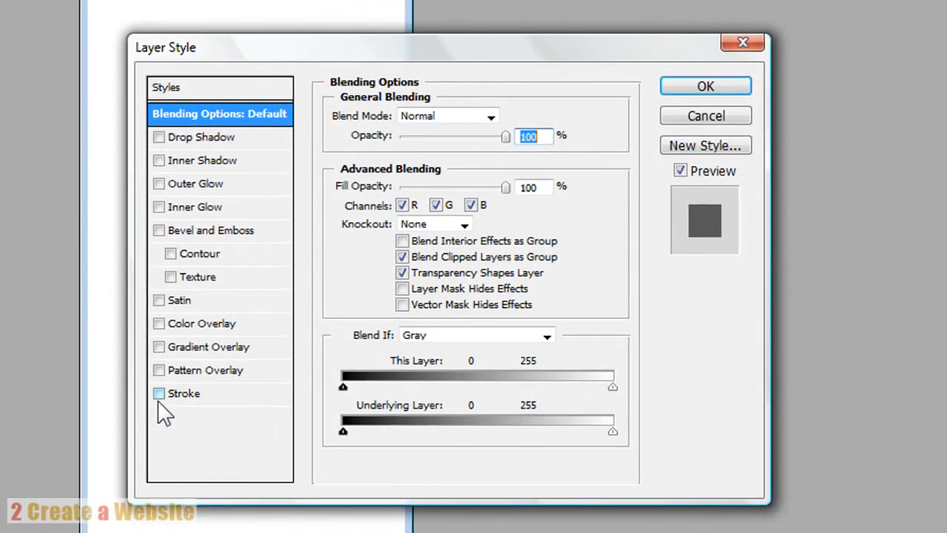
click(158, 393)
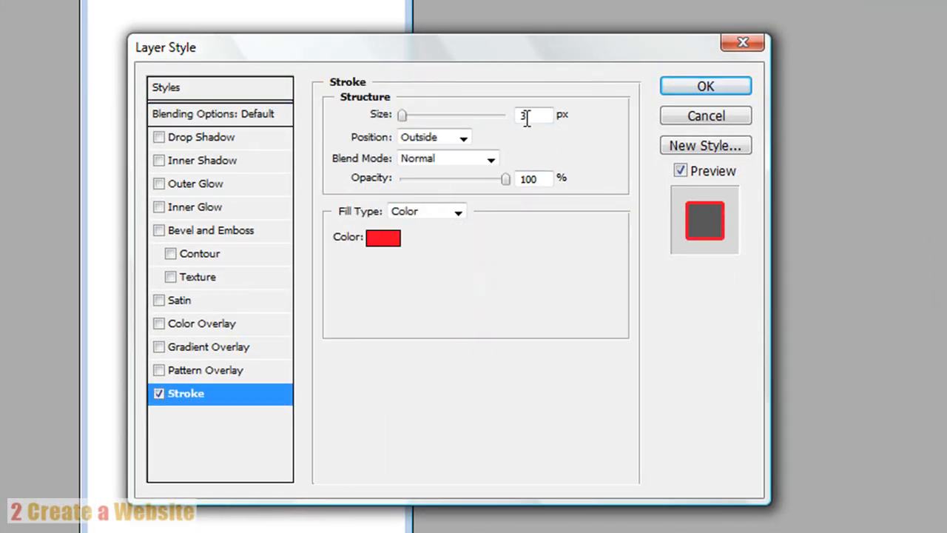
text(1)
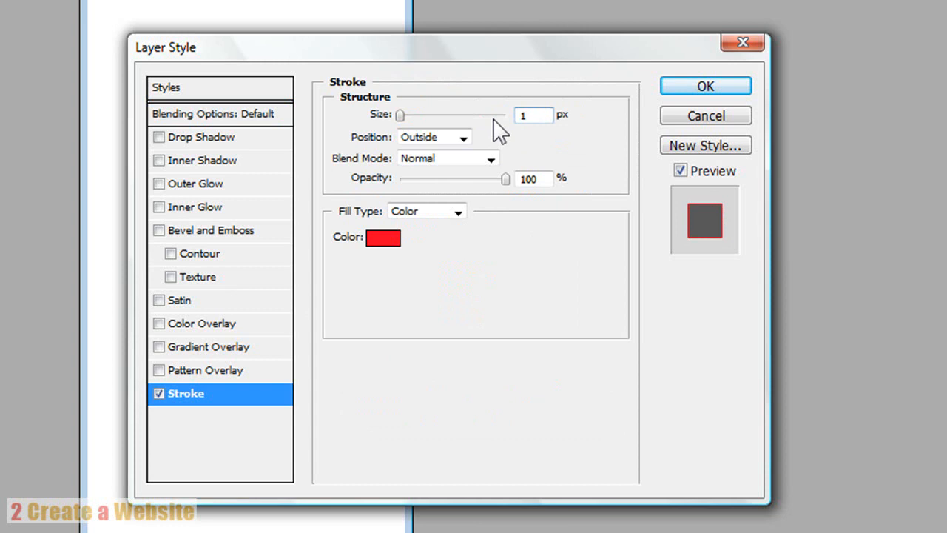
click(433, 137)
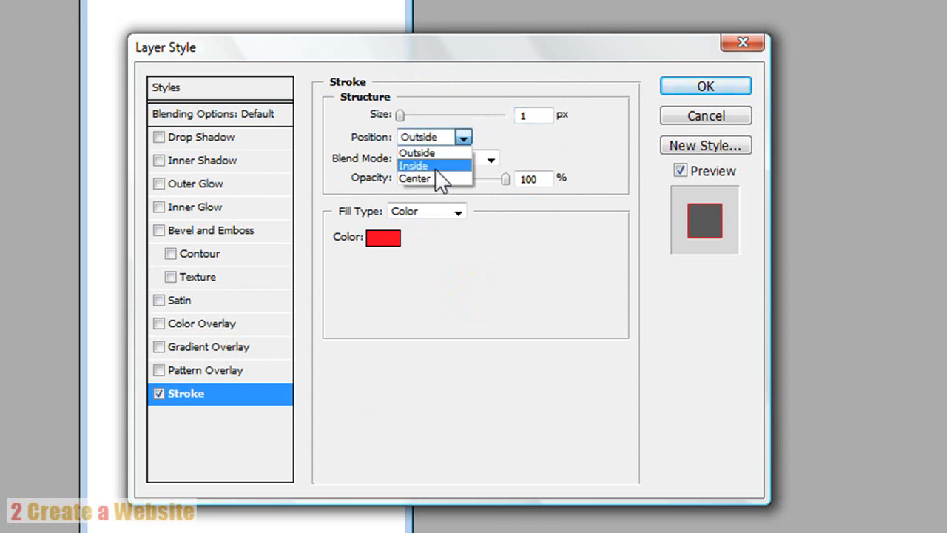
click(412, 165)
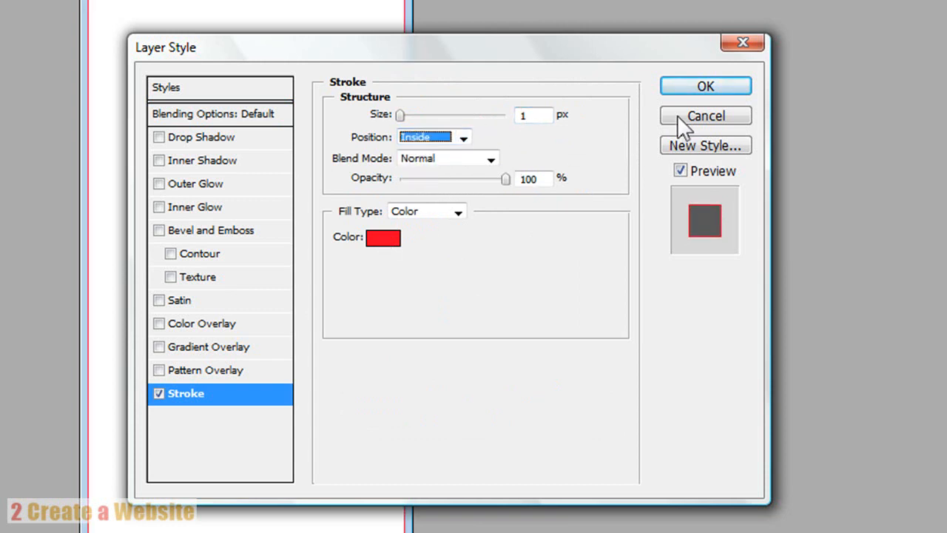
mouse_move(233, 163)
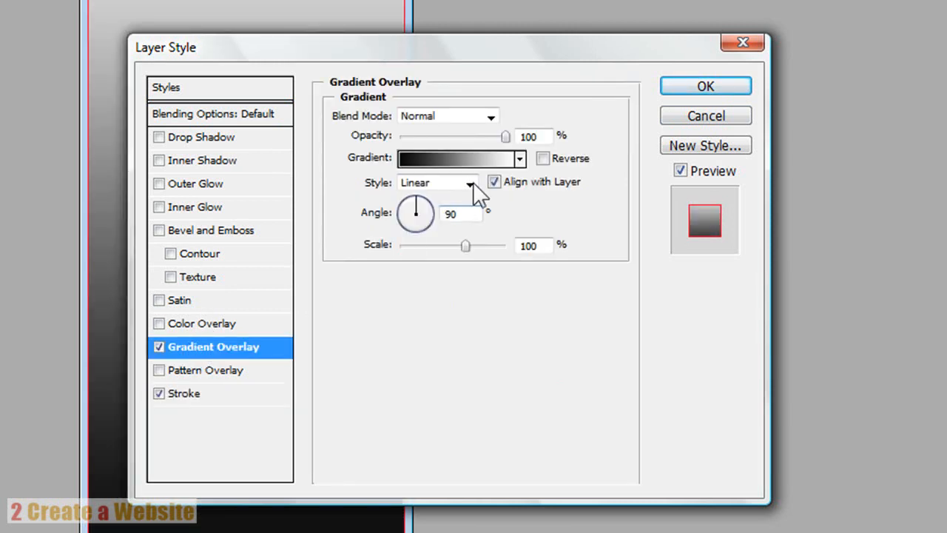
Apply the Violet, Orange gradient preset as the layer's gradient overlay
click(453, 158)
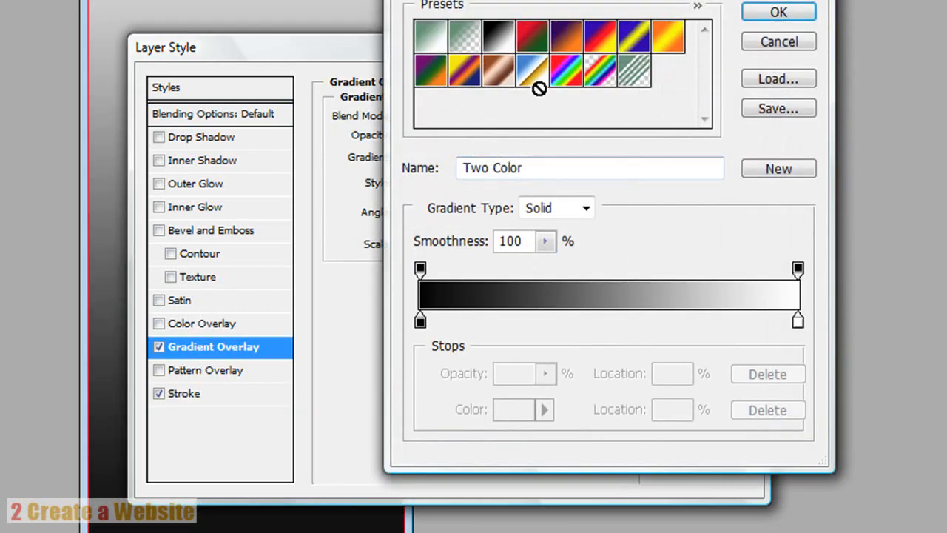
mouse_move(512, 99)
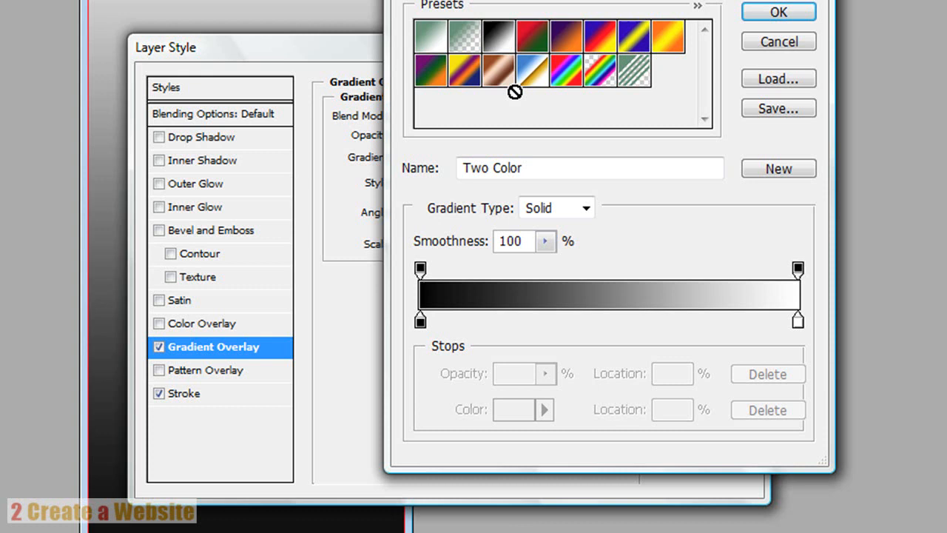
mouse_move(538, 77)
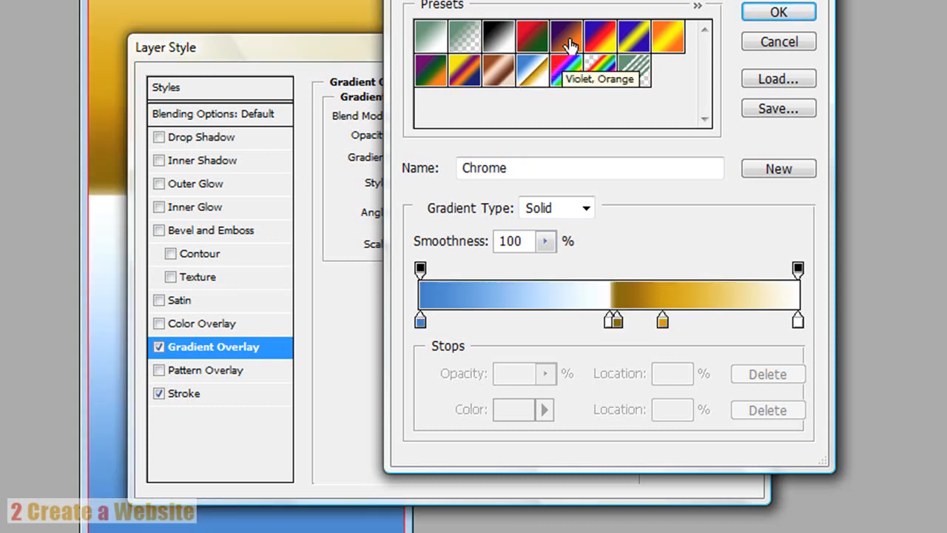
click(600, 49)
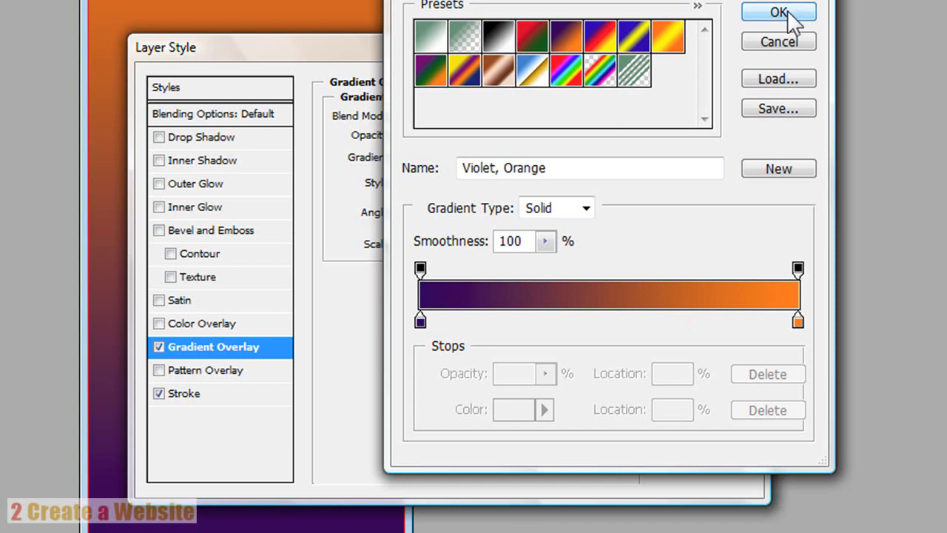
click(777, 11)
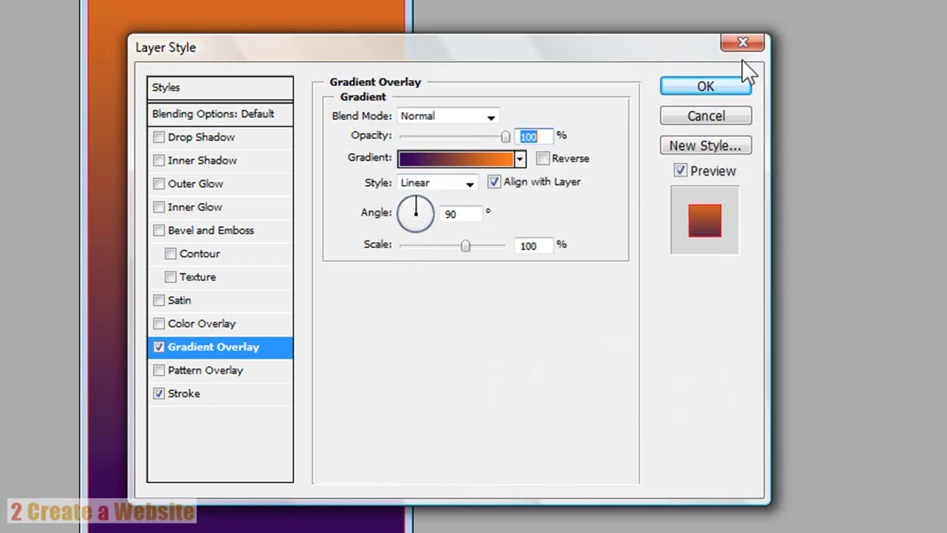
click(703, 85)
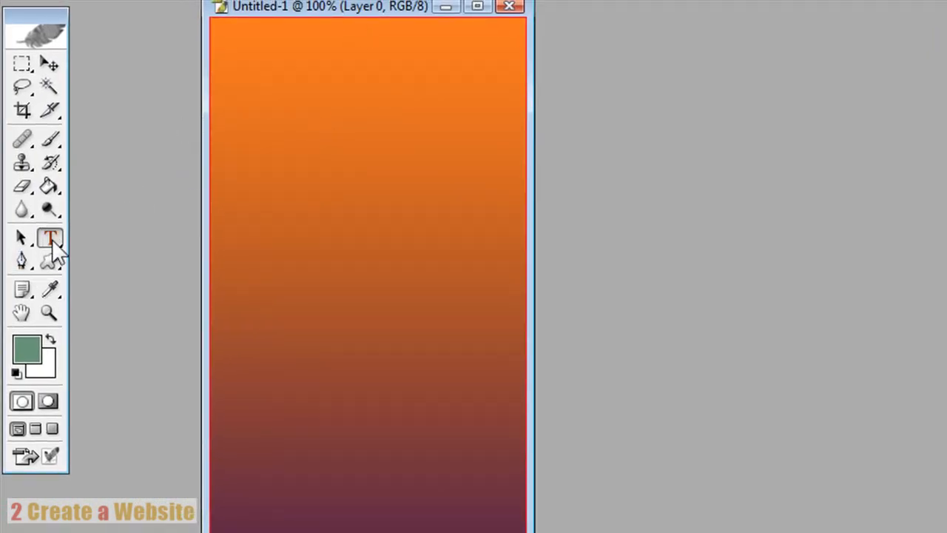
Type the heading "Lisa's Twitter Updates..." in a text box across the top
drag(225, 33, 512, 96)
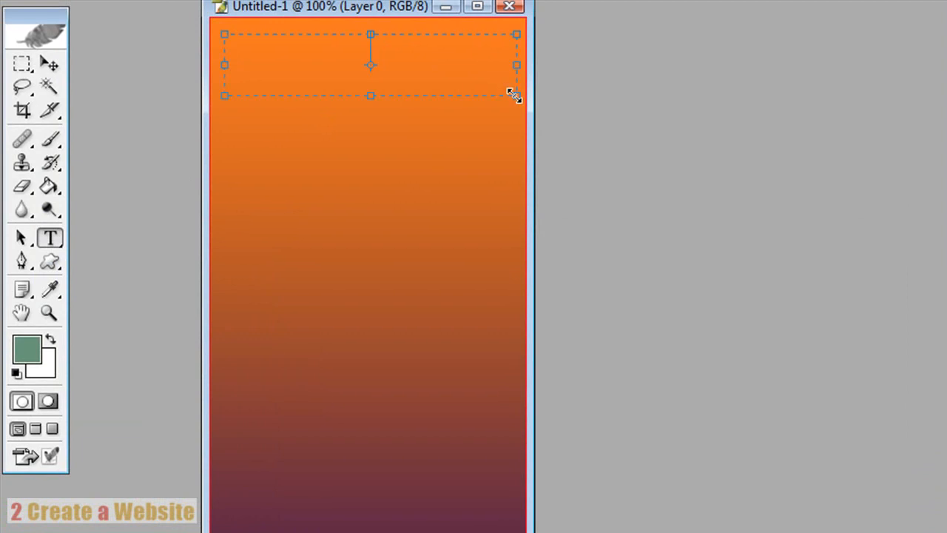
text(Lisa's Twi)
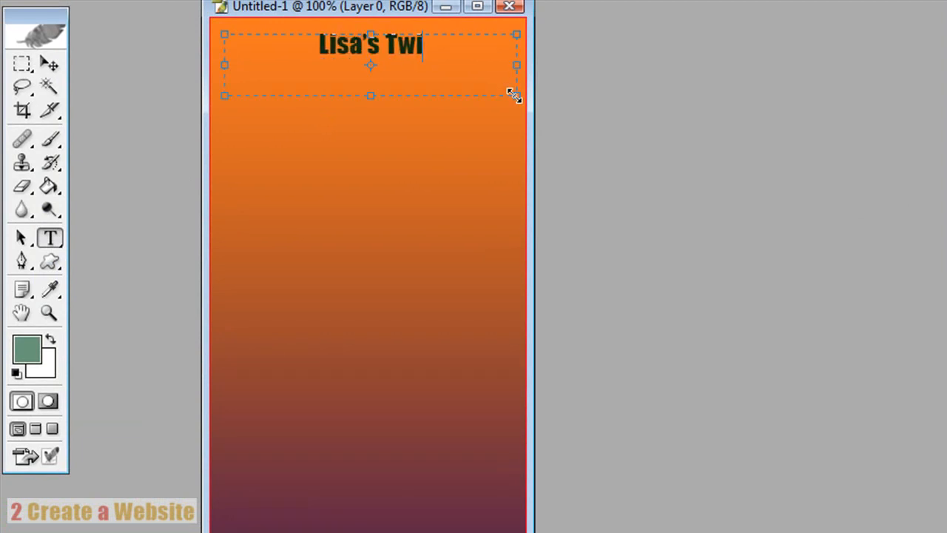
text(tter Updates.)
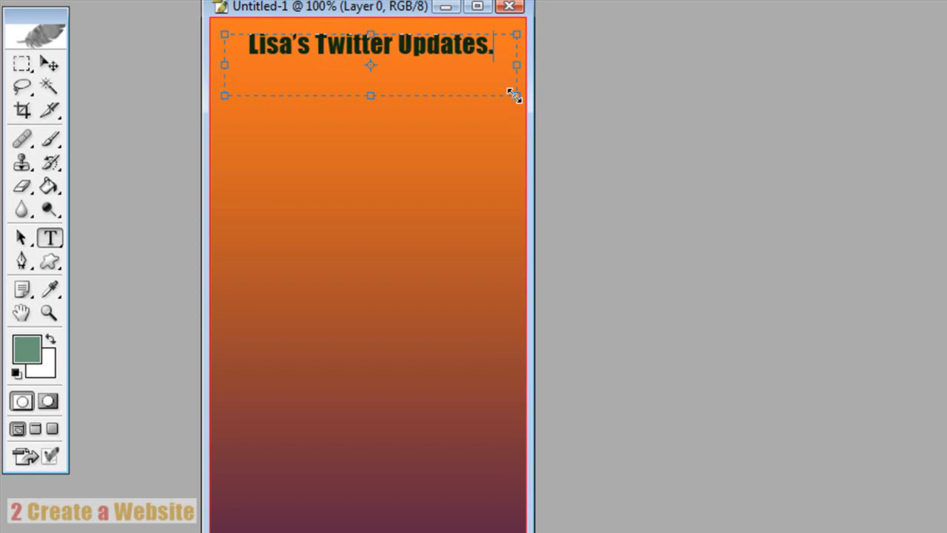
text(..)
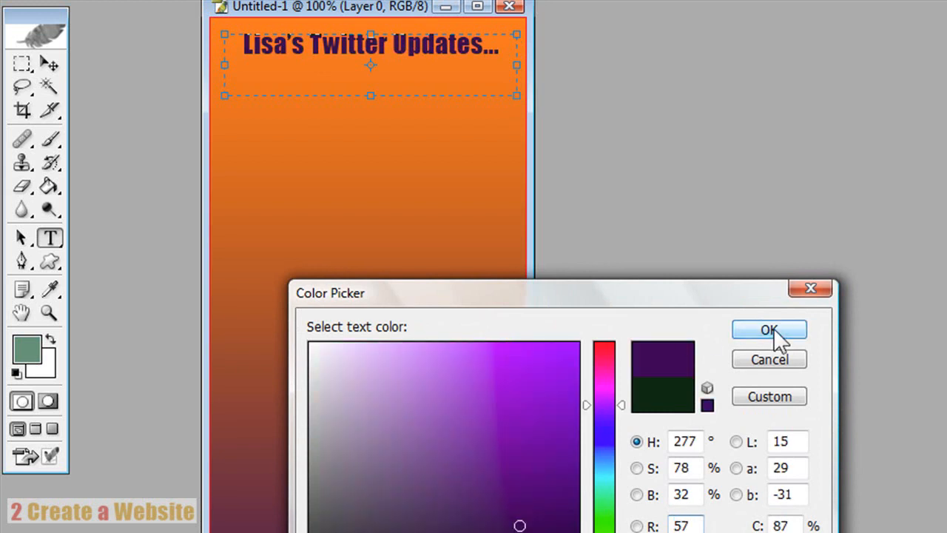
Confirm dark purple as the heading text colour
click(769, 330)
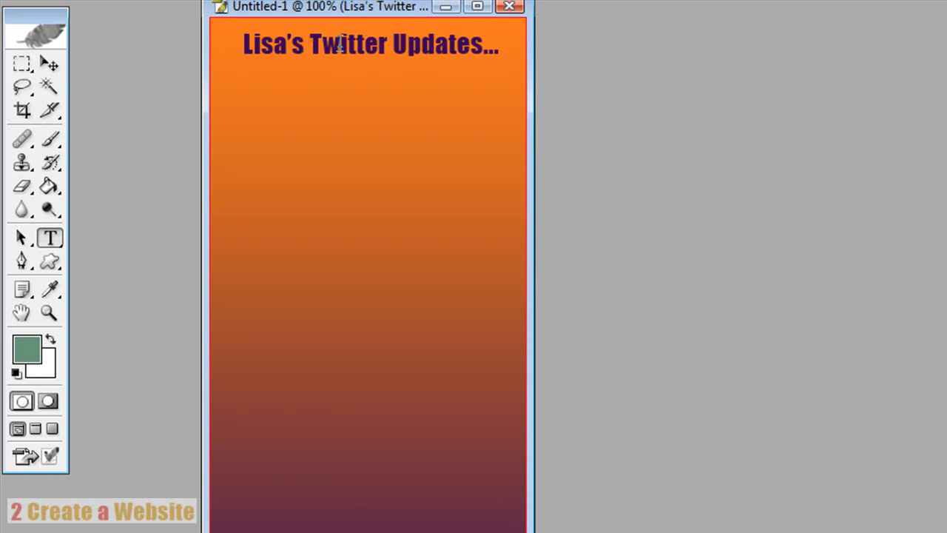
mouse_move(791, 80)
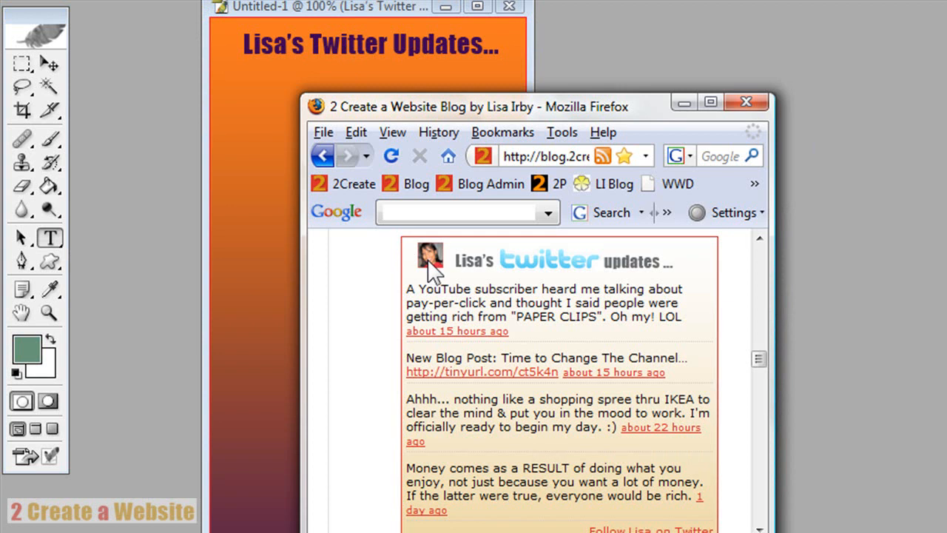
View the blog's existing Twitter badge in Firefox, then minimise the window
click(745, 101)
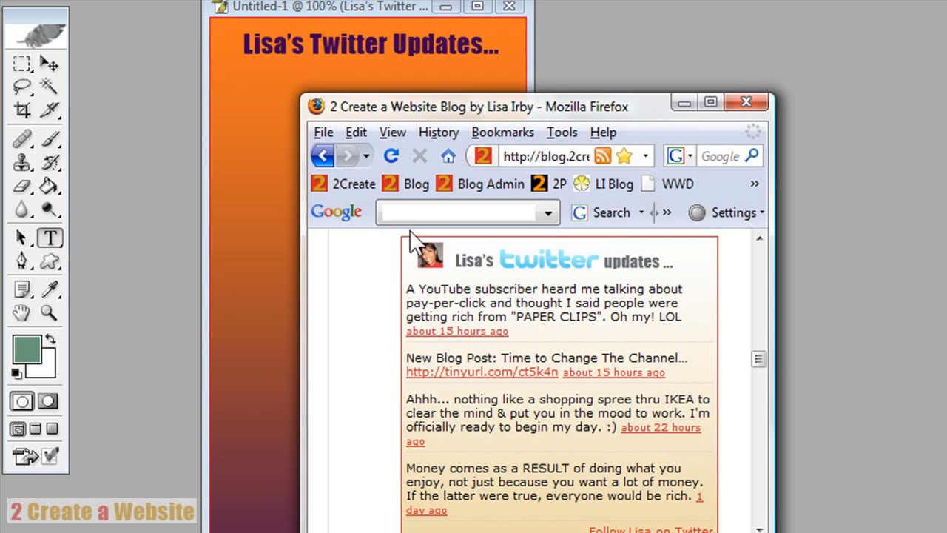
mouse_move(506, 270)
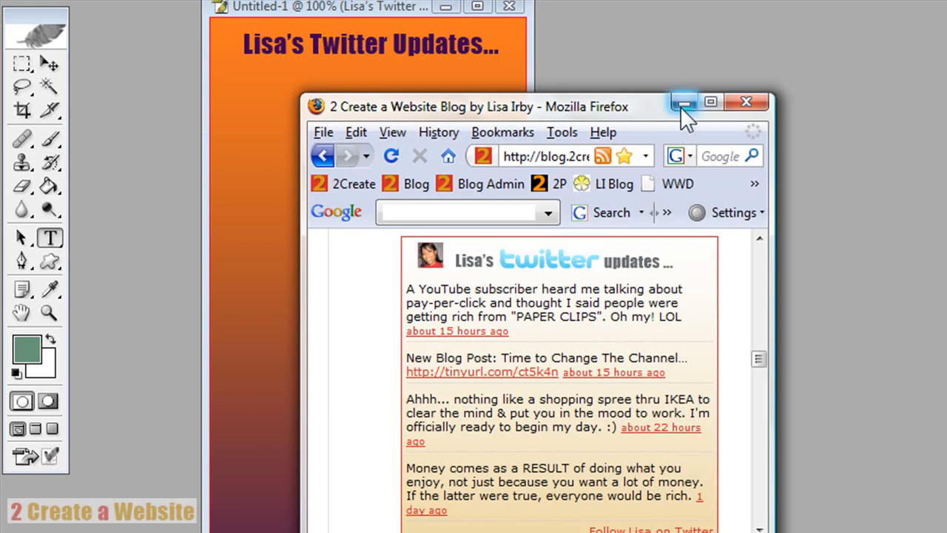
click(682, 101)
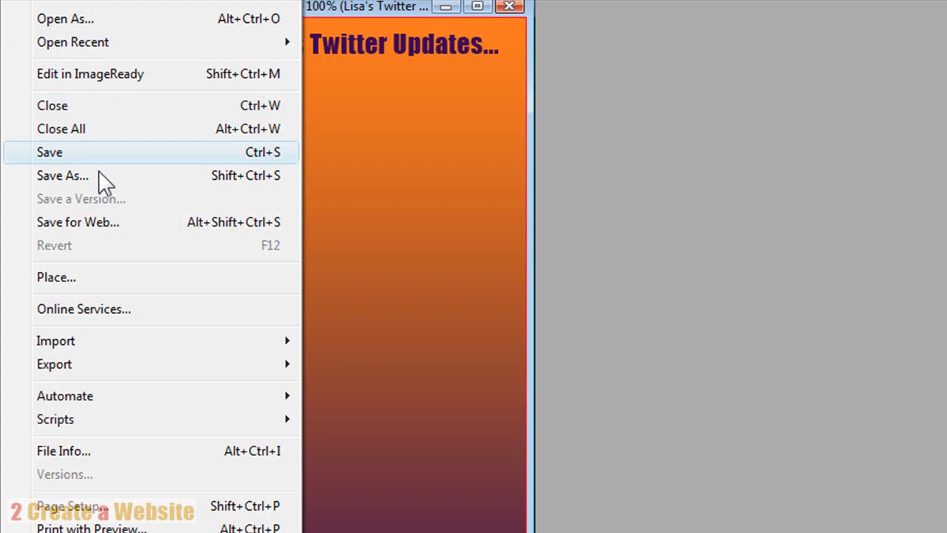
Start saving the badge design under a new name via Save As
click(63, 175)
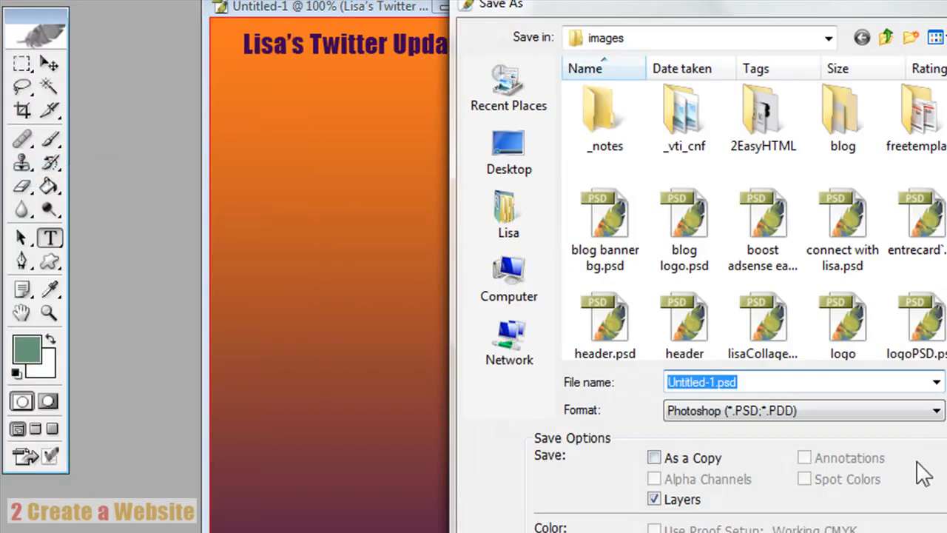
click(936, 410)
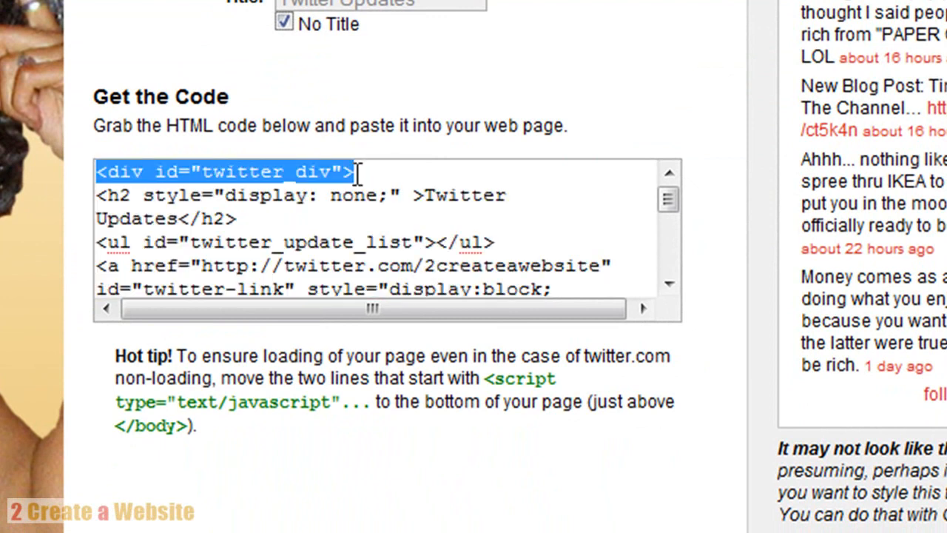
mouse_move(317, 248)
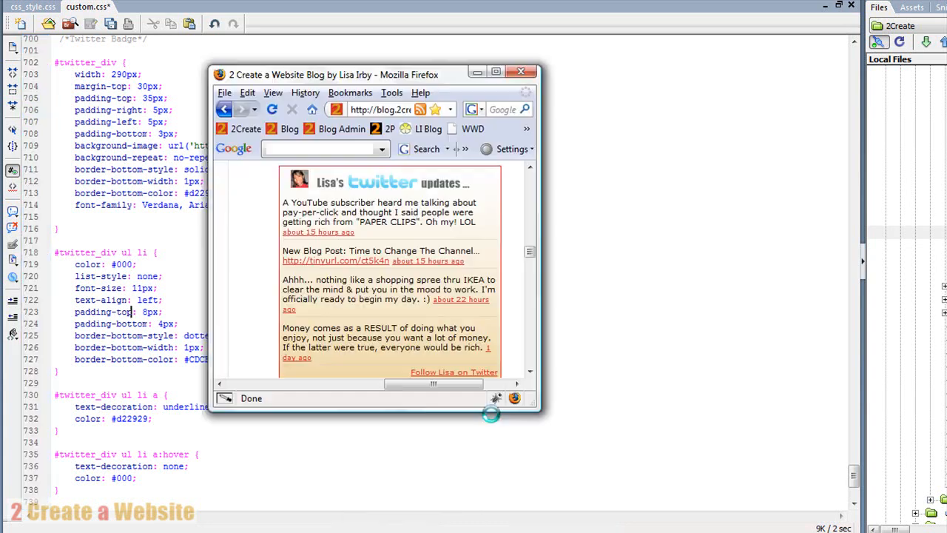
Place Firefox beside Dreamweaver and scroll custom.css to the #twitter_div rules
drag(369, 74, 427, 49)
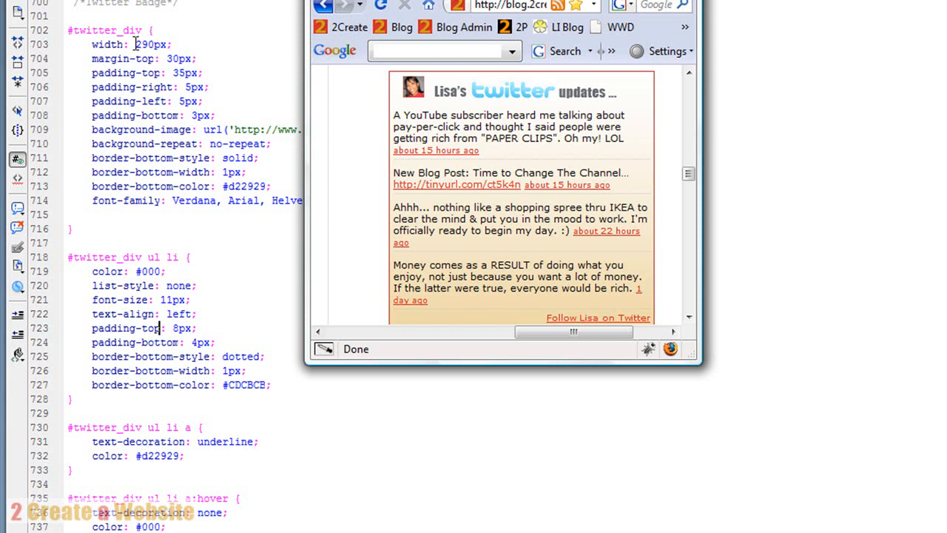
mouse_move(784, 44)
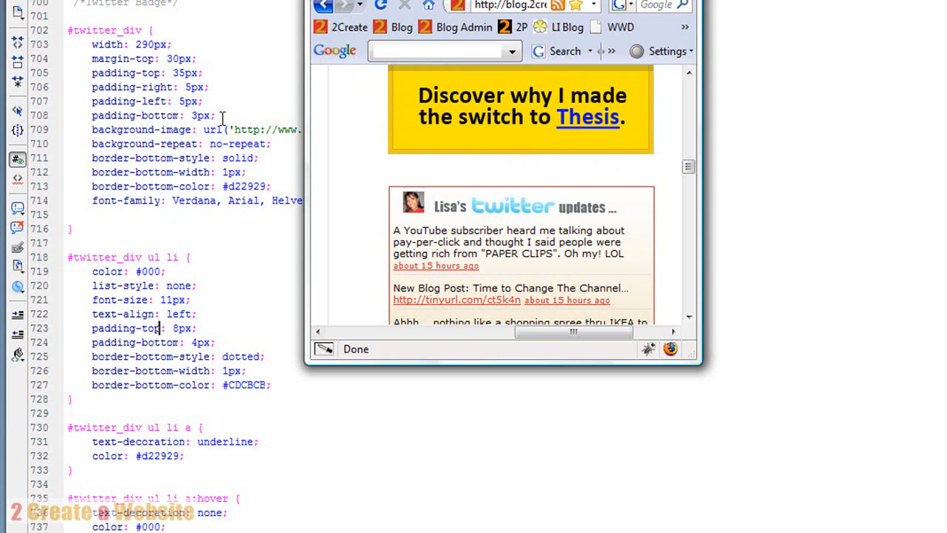
mouse_move(475, 191)
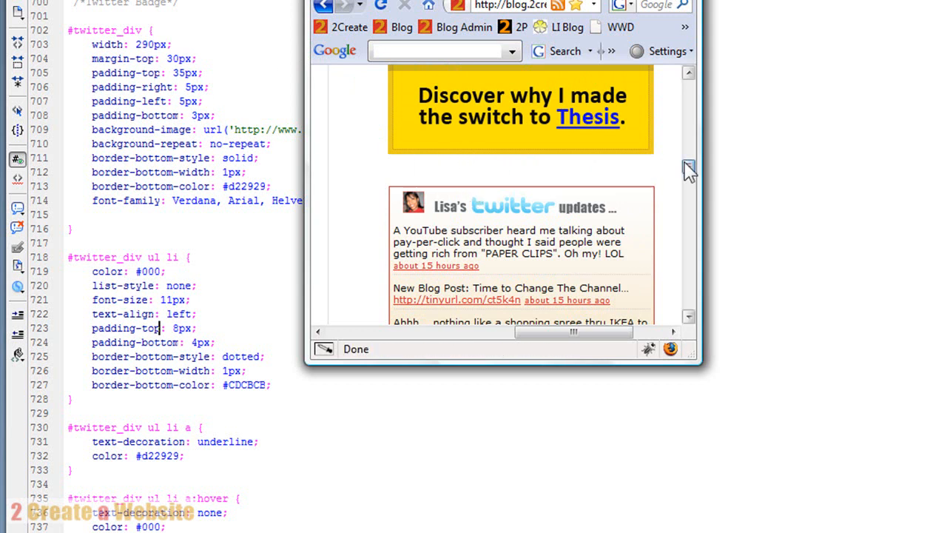
scroll(down, 3)
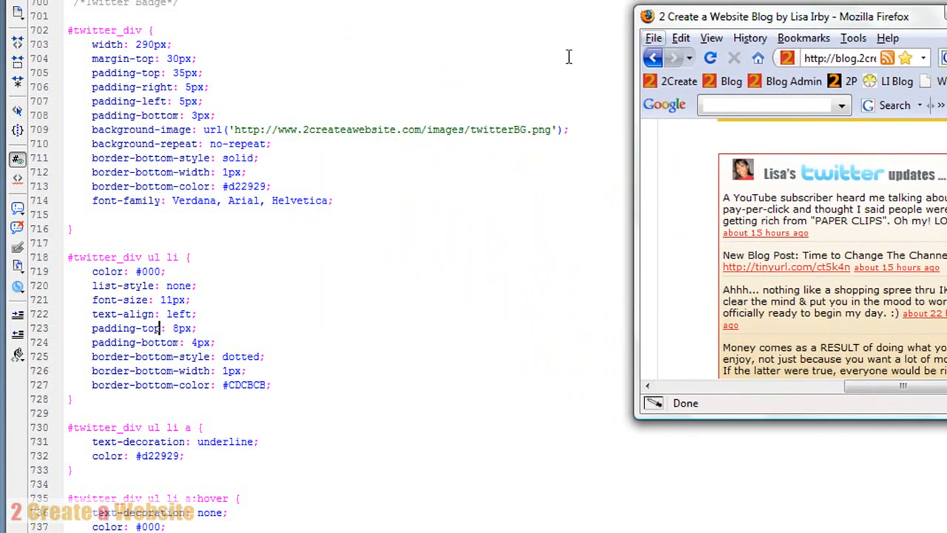
mouse_move(291, 128)
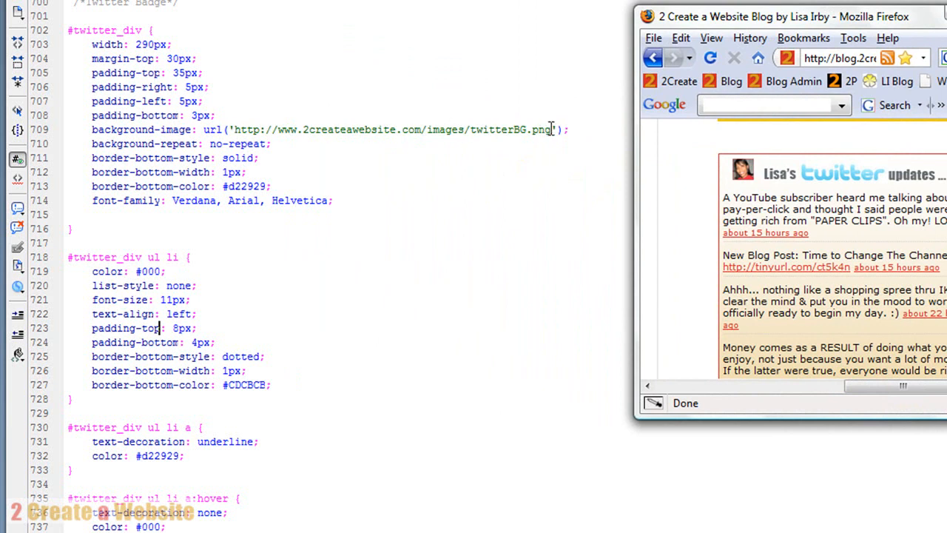
mouse_move(275, 139)
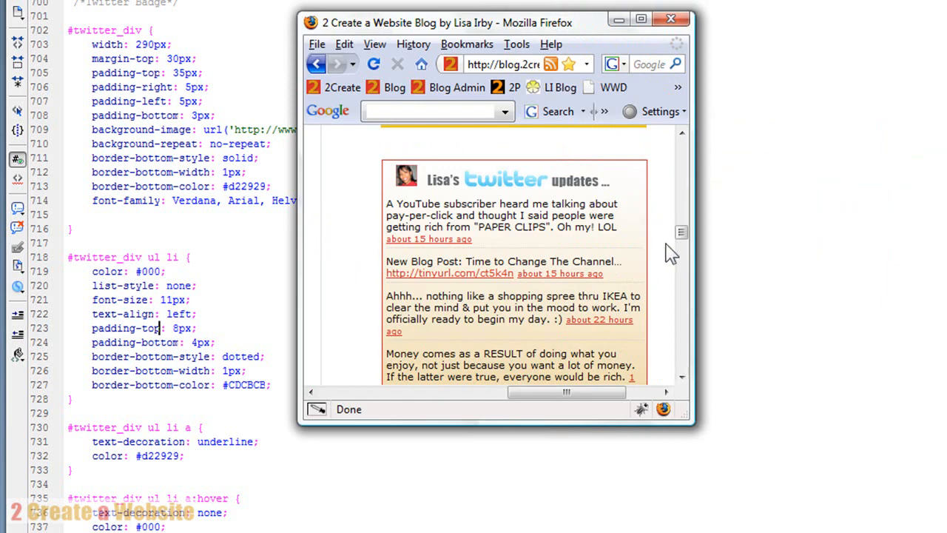
scroll(down, 3)
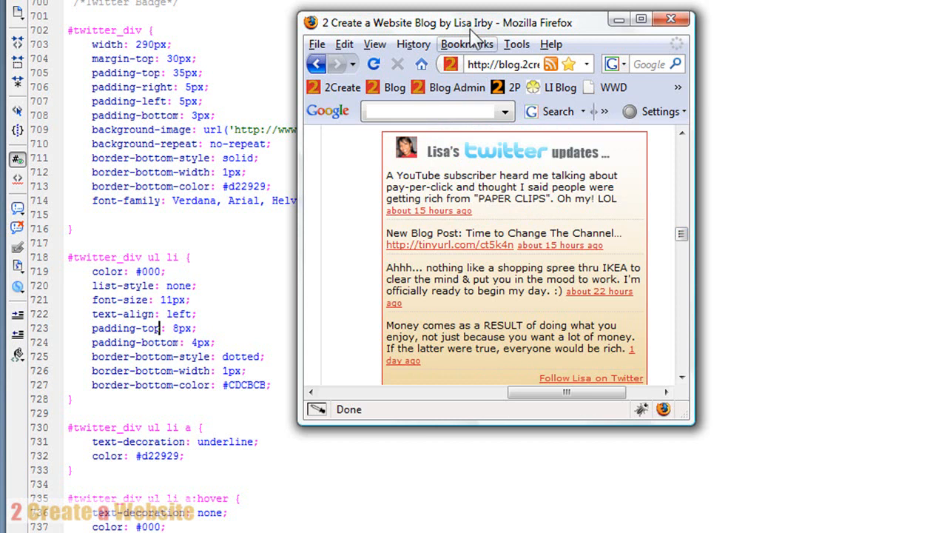
drag(473, 22, 591, 7)
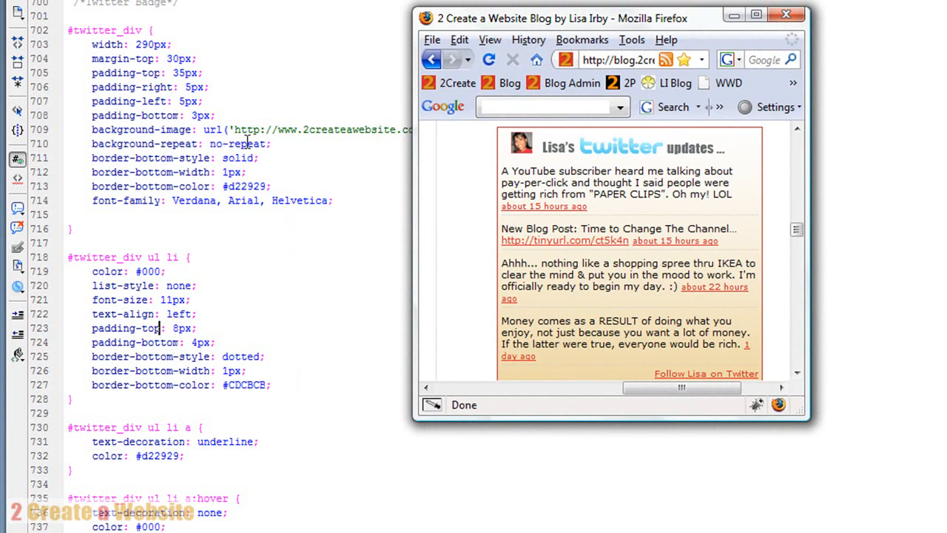
mouse_move(535, 311)
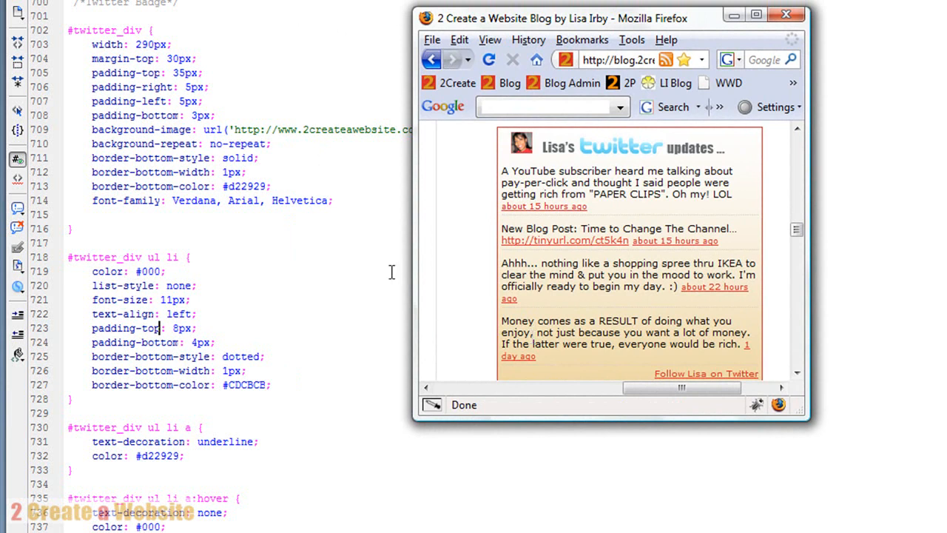
mouse_move(109, 172)
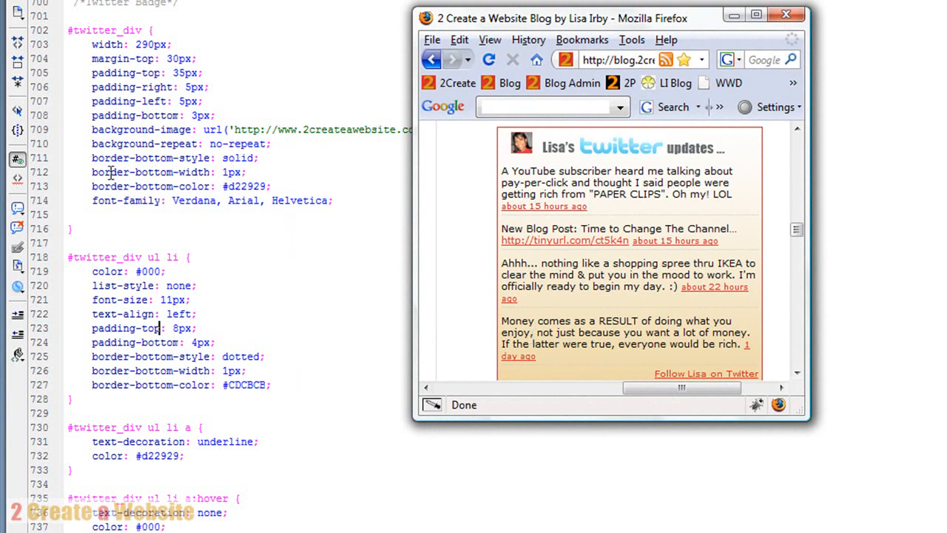
mouse_move(157, 296)
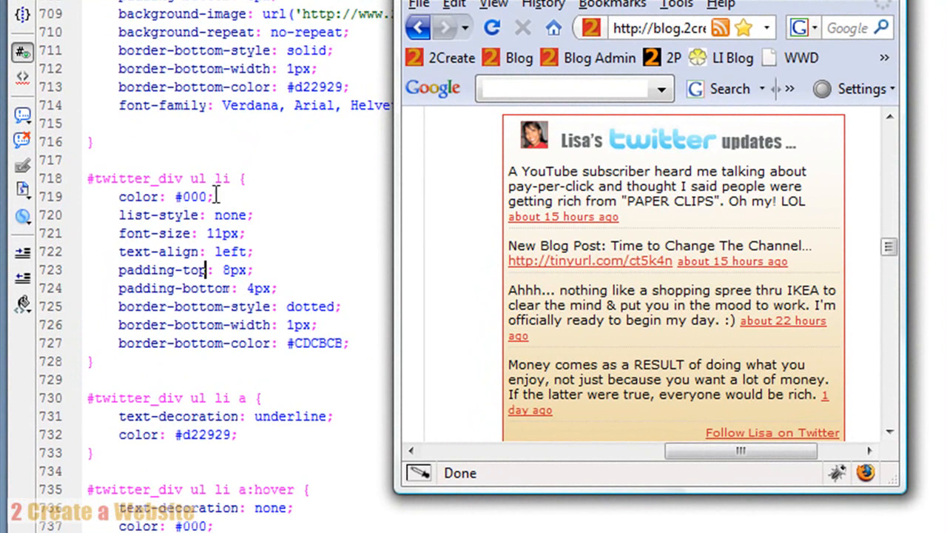
mouse_move(270, 196)
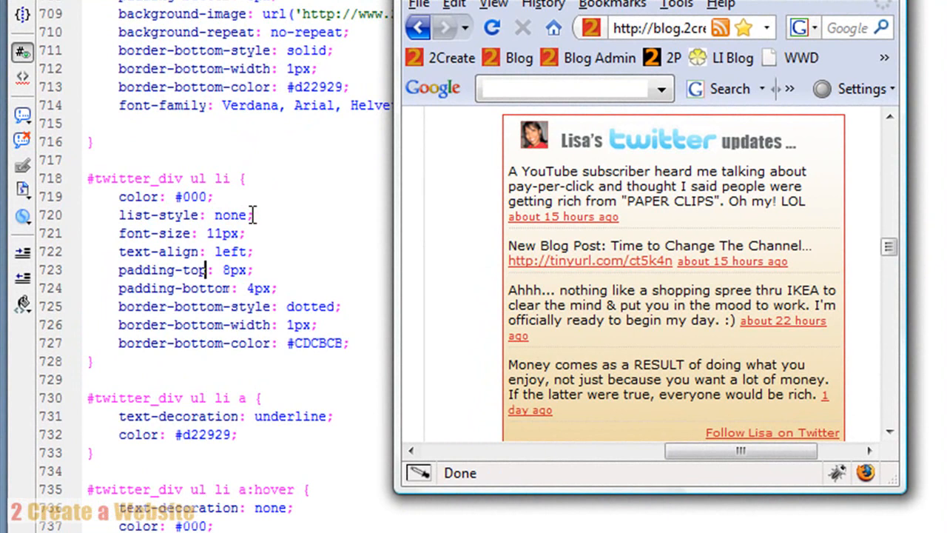
mouse_move(509, 198)
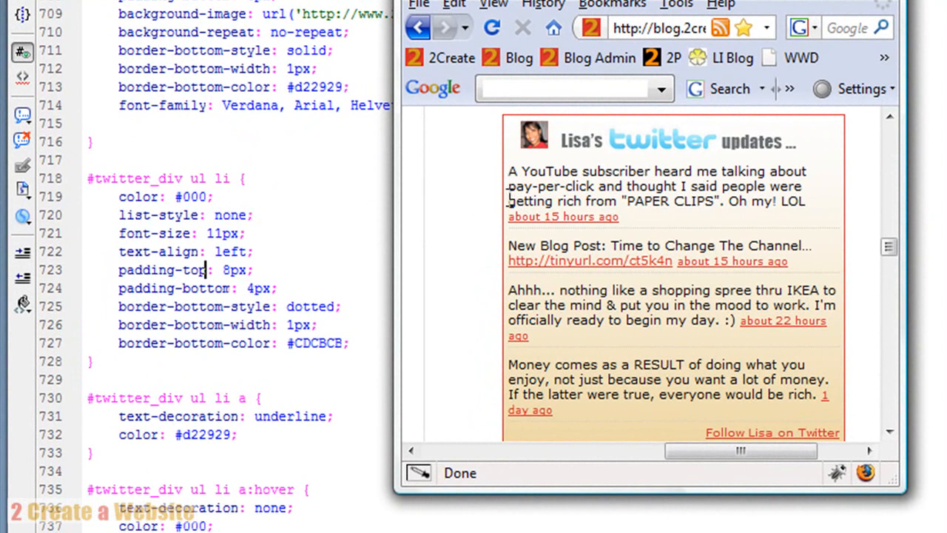
mouse_move(190, 215)
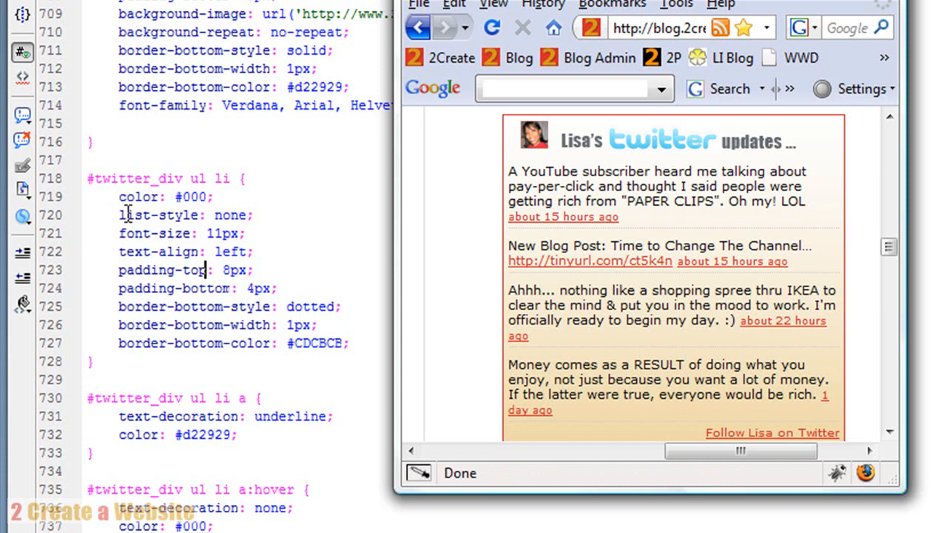
mouse_move(137, 233)
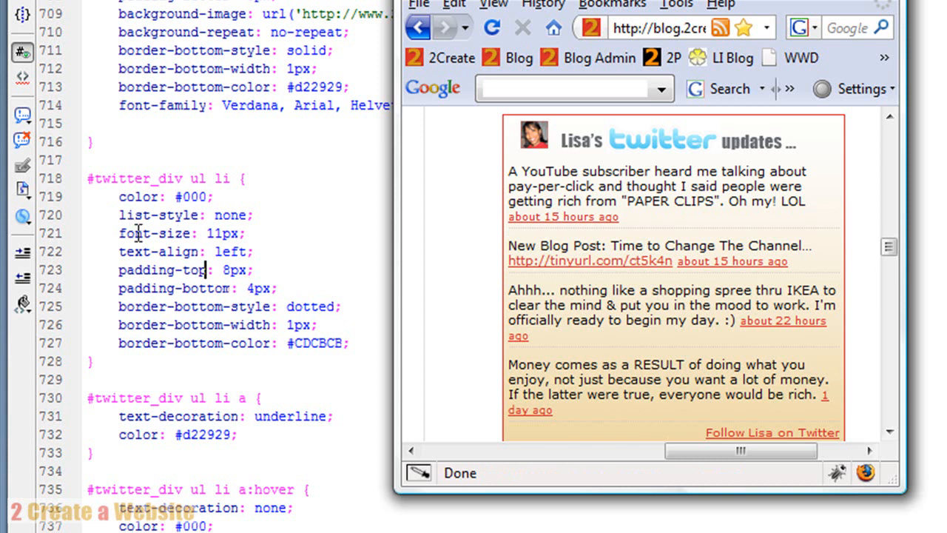
mouse_move(206, 276)
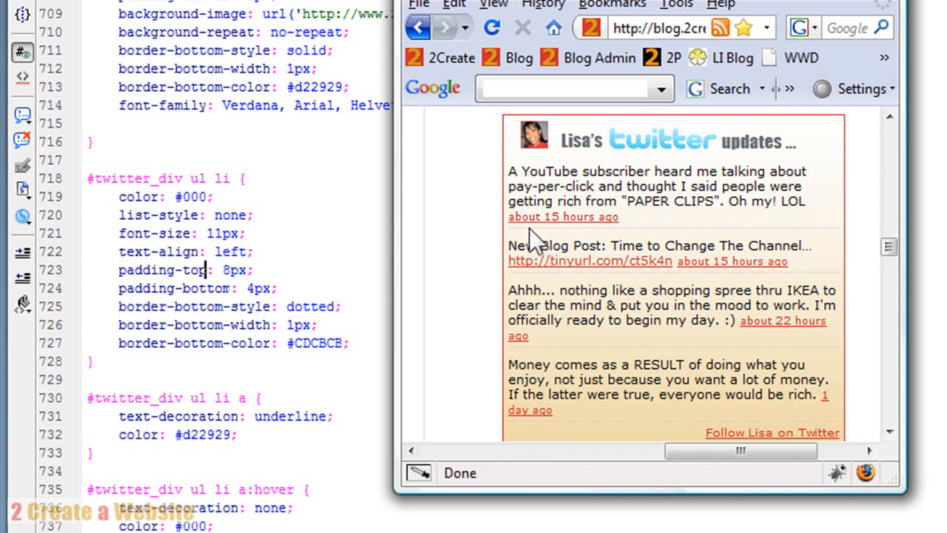
mouse_move(440, 265)
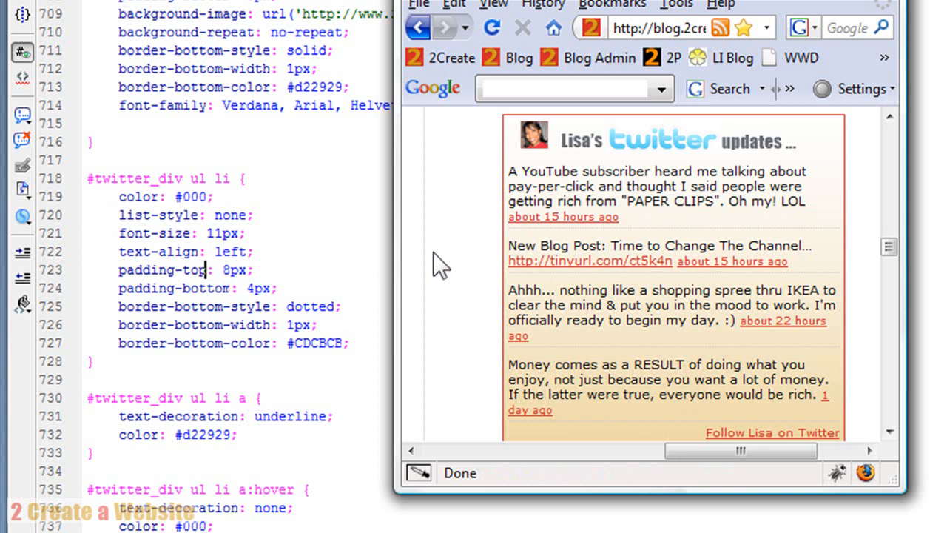
mouse_move(551, 292)
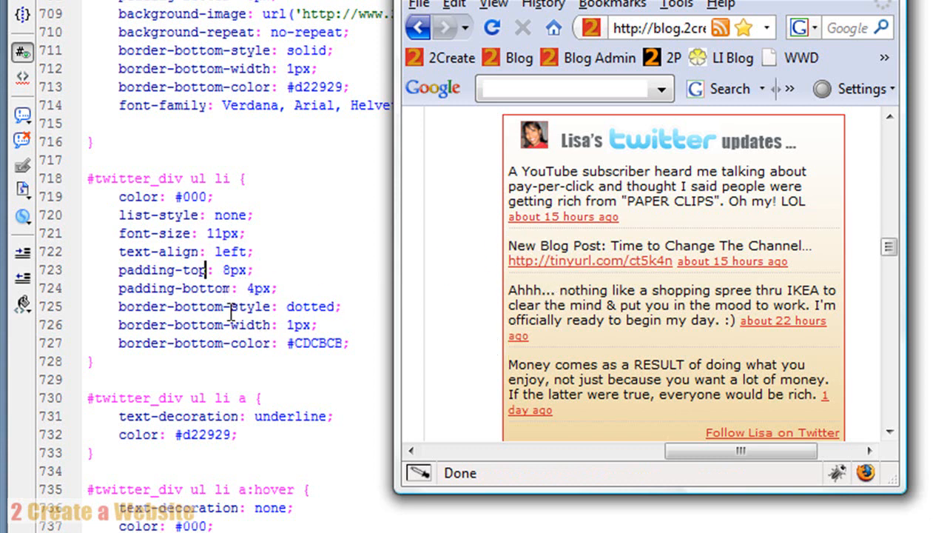
mouse_move(610, 261)
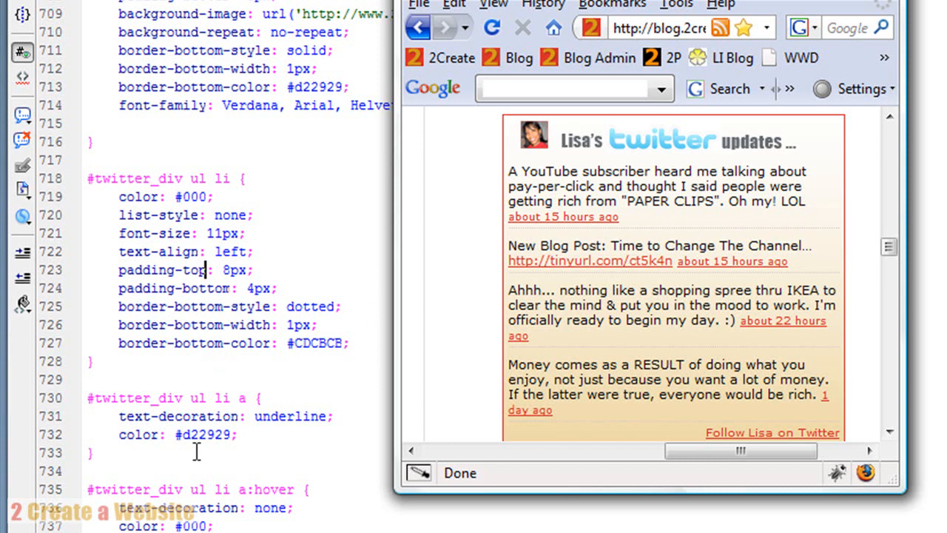
mouse_move(249, 422)
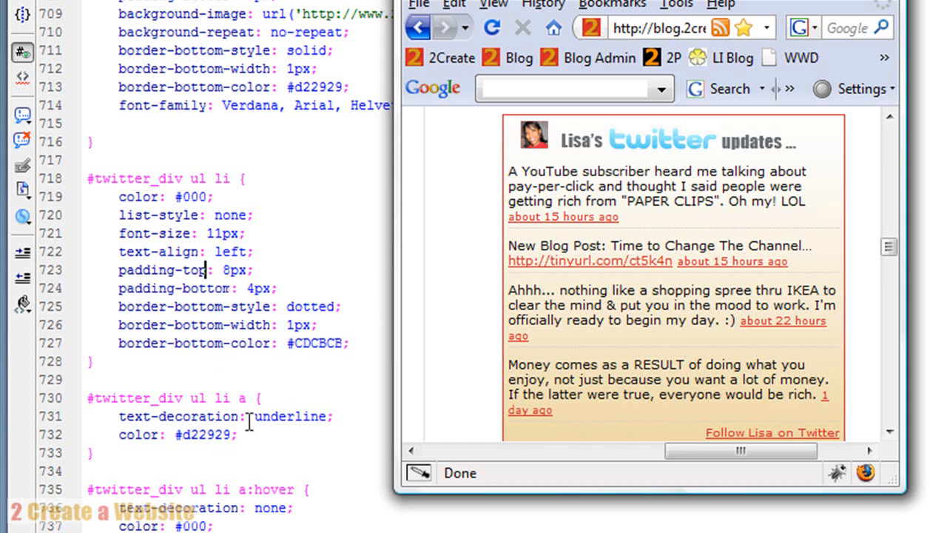
mouse_move(218, 441)
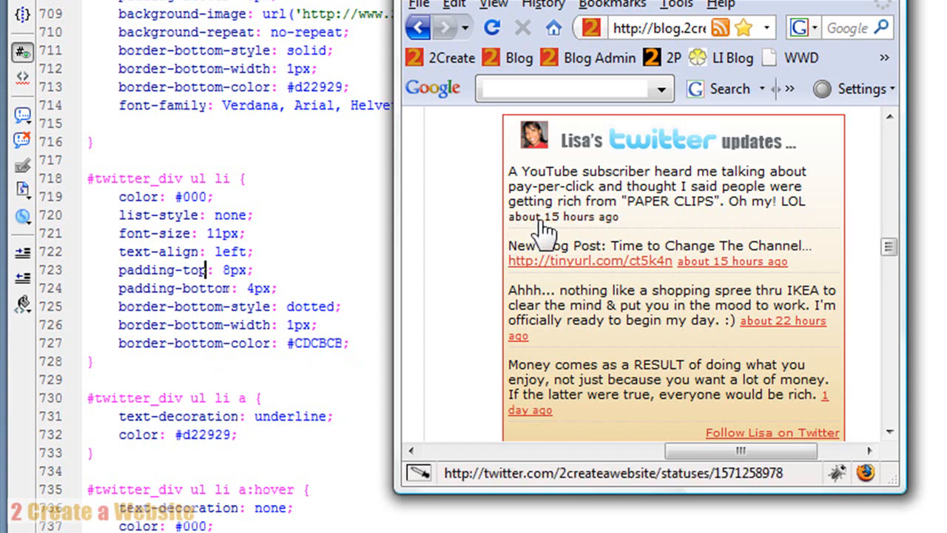
mouse_move(562, 225)
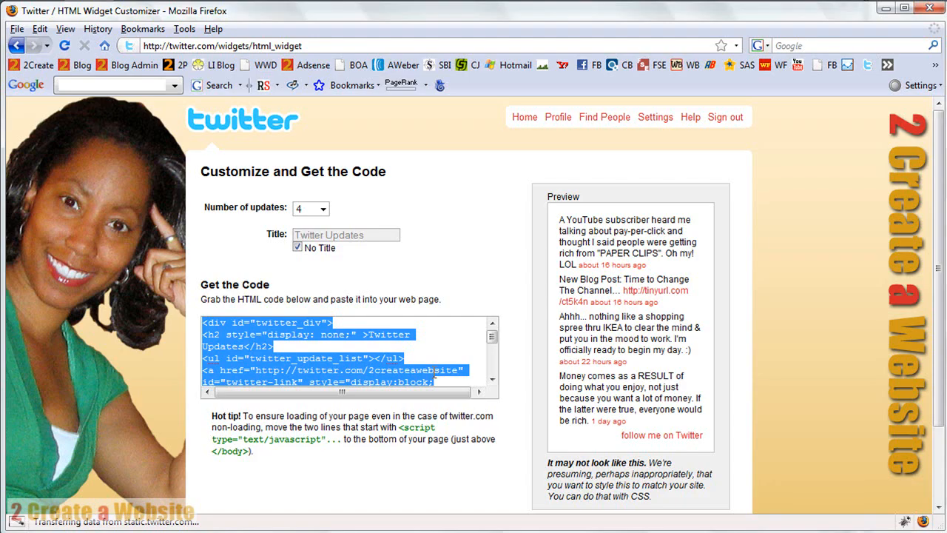
Click into the Twitter widget's Get the Code box to clear the embed-code selection
click(333, 358)
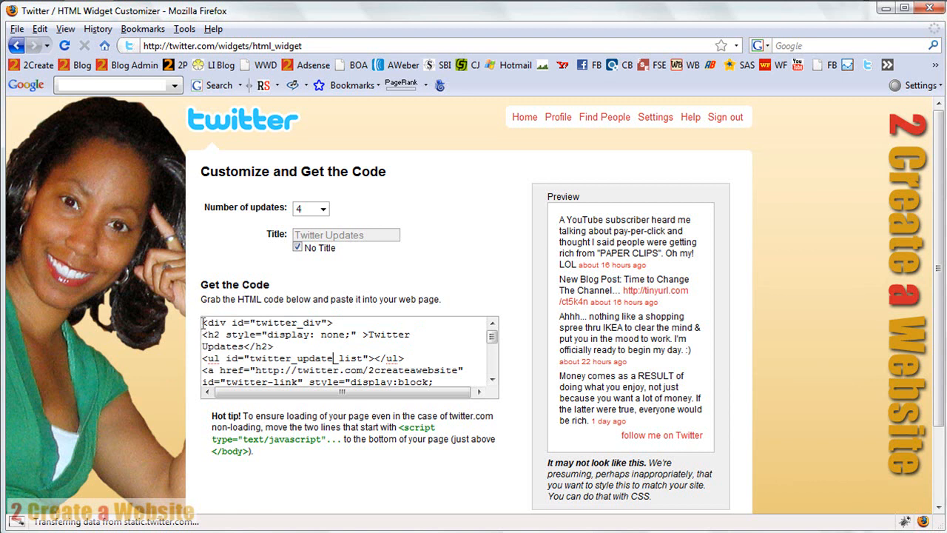
mouse_move(294, 368)
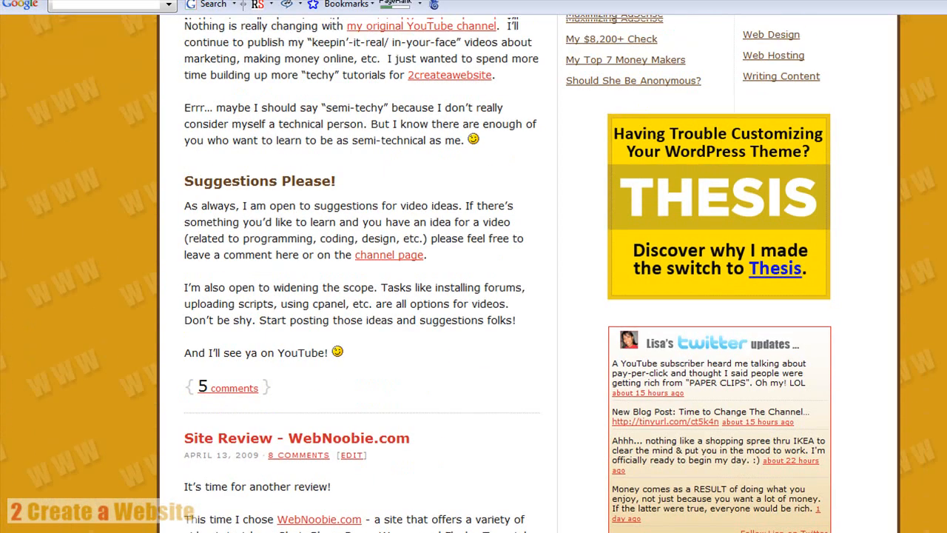
Scroll the blog down to the sidebar's Twitter updates badge below the Thesis ad
scroll(down, 3)
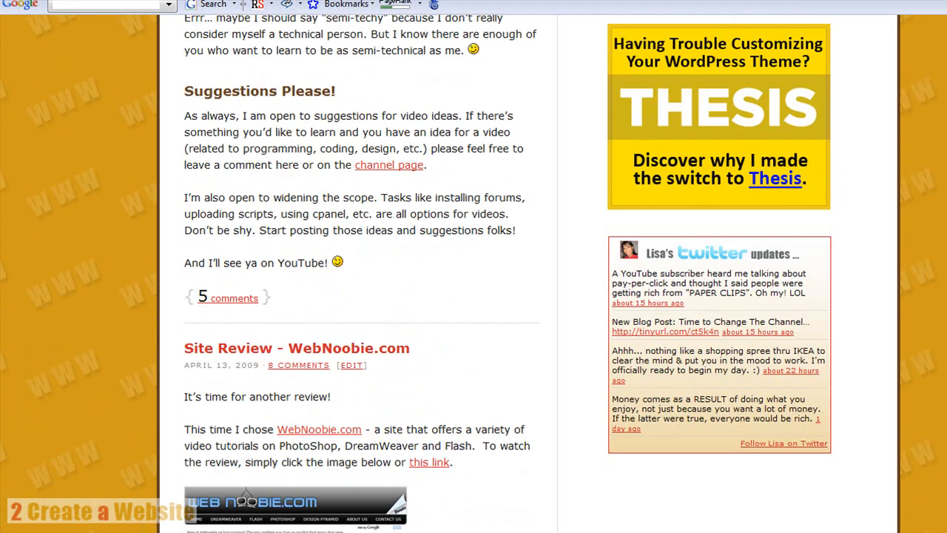
scroll(down, 3)
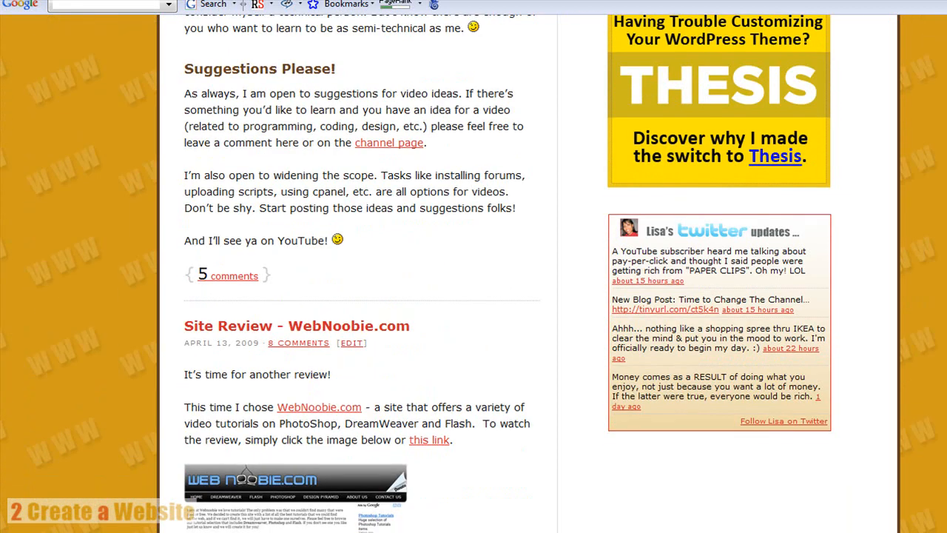
mouse_move(477, 270)
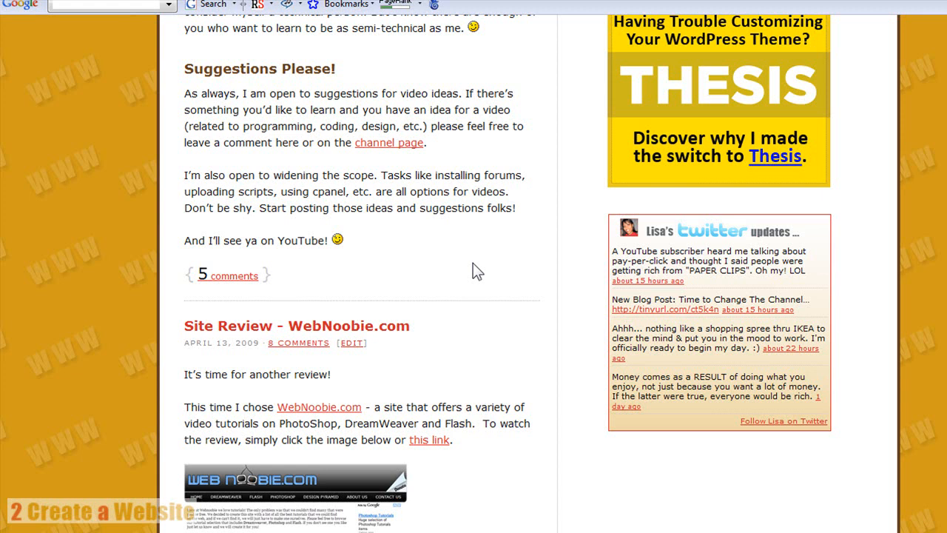
mouse_move(503, 531)
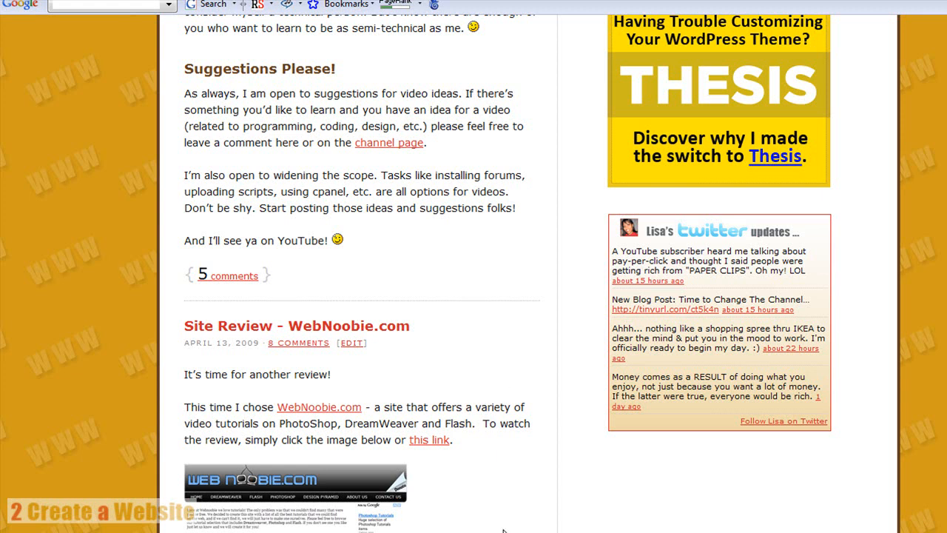